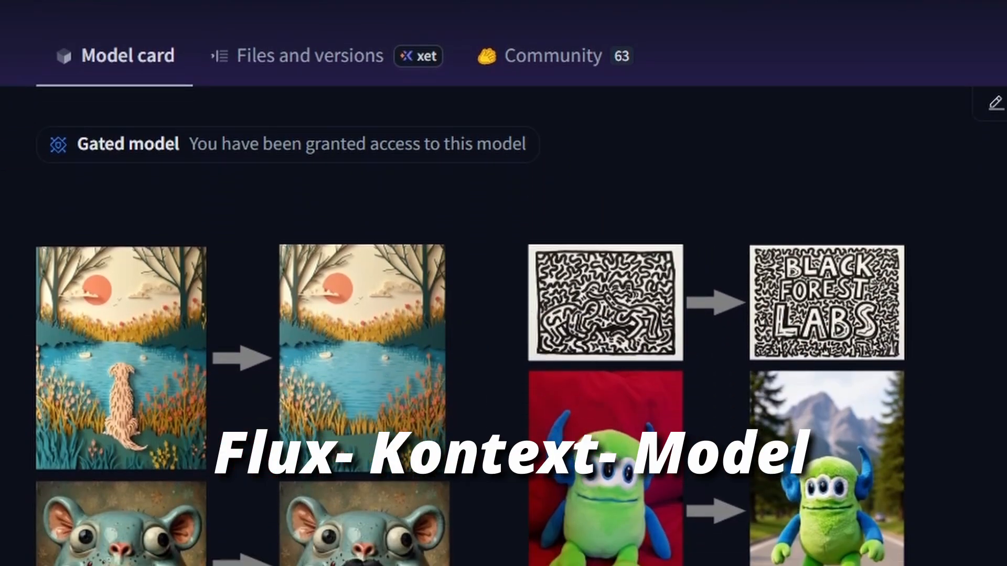
# - Upload the lightsaber portrait and start typing the 'change the style' prompt
pyautogui.scroll(-3)
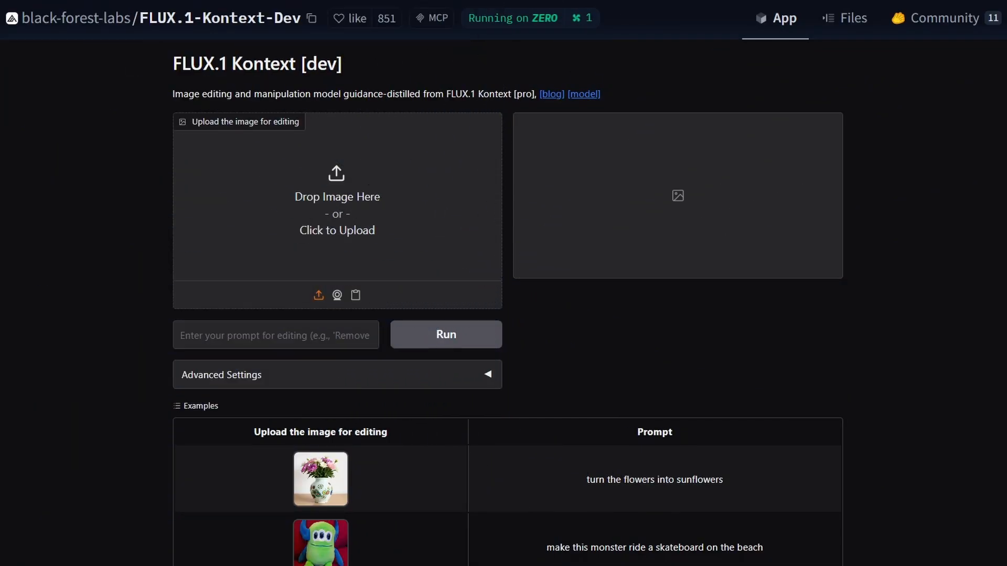
pyautogui.moveTo(352, 189)
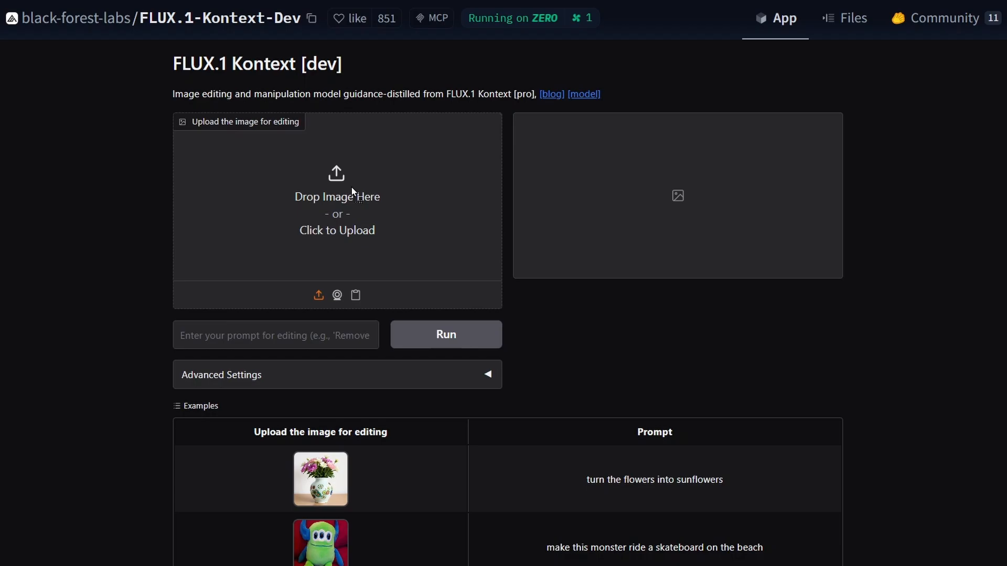
pyautogui.click(337, 196)
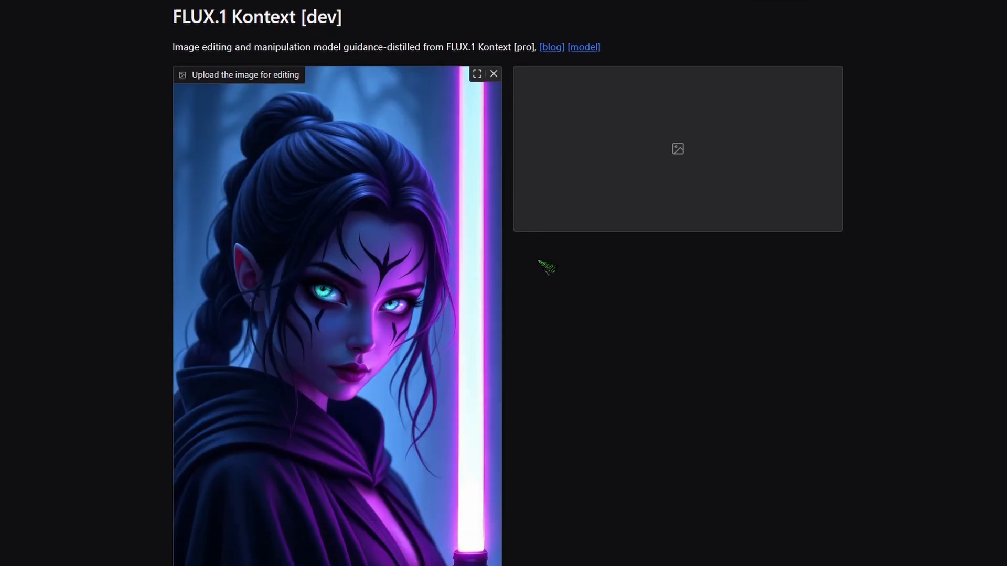
pyautogui.scroll(-3)
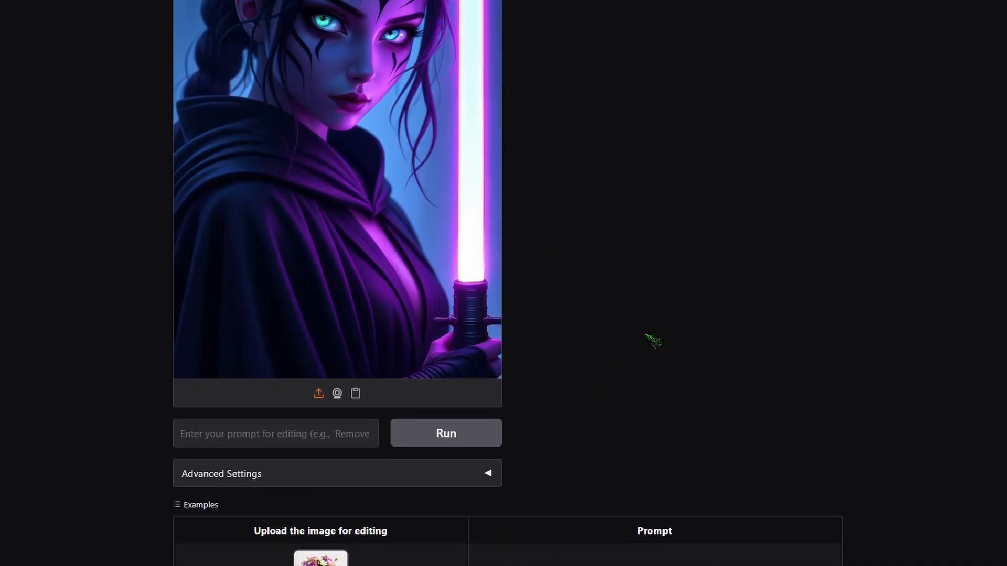
pyautogui.write('chang')
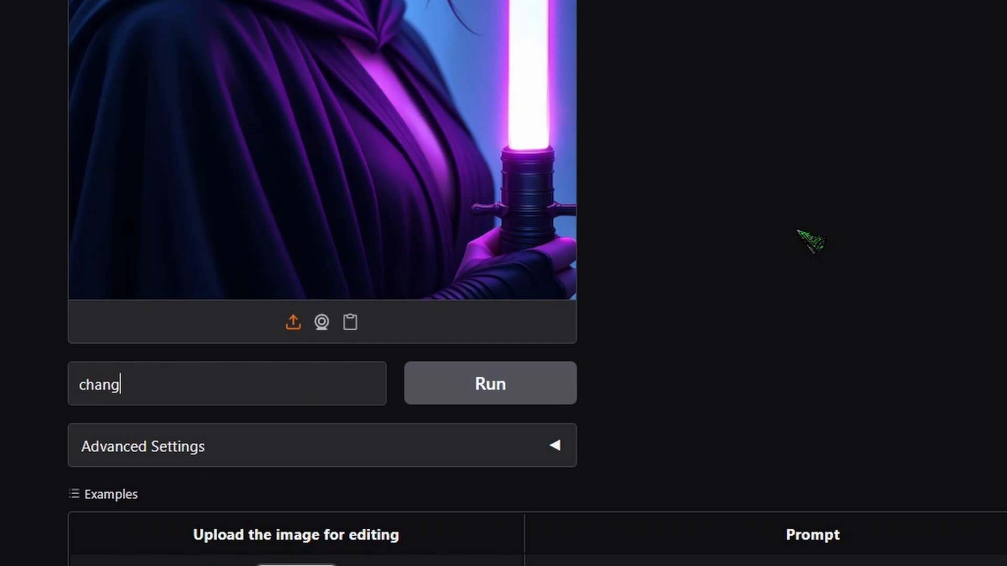
pyautogui.write('e the')
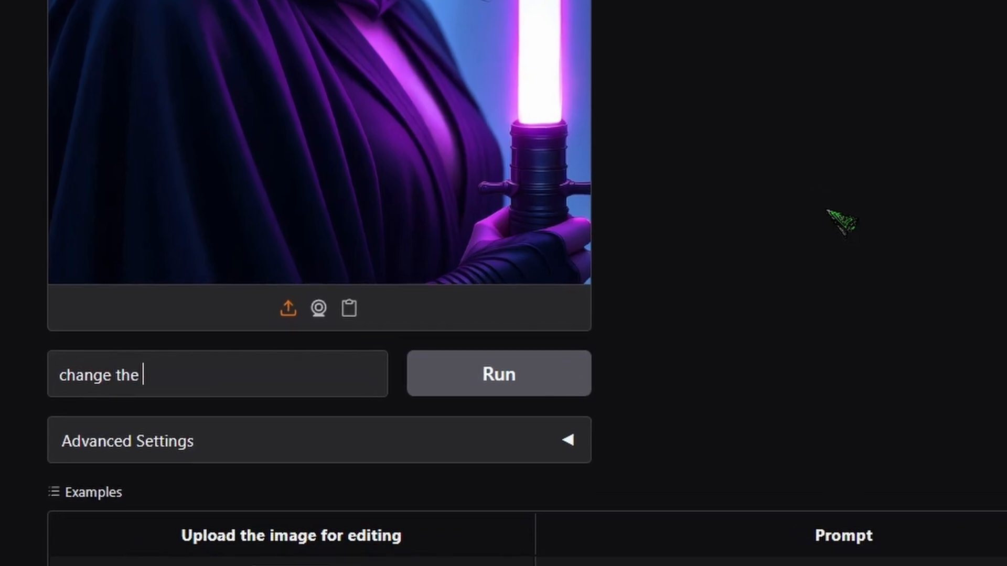
pyautogui.write('style to photorealisti')
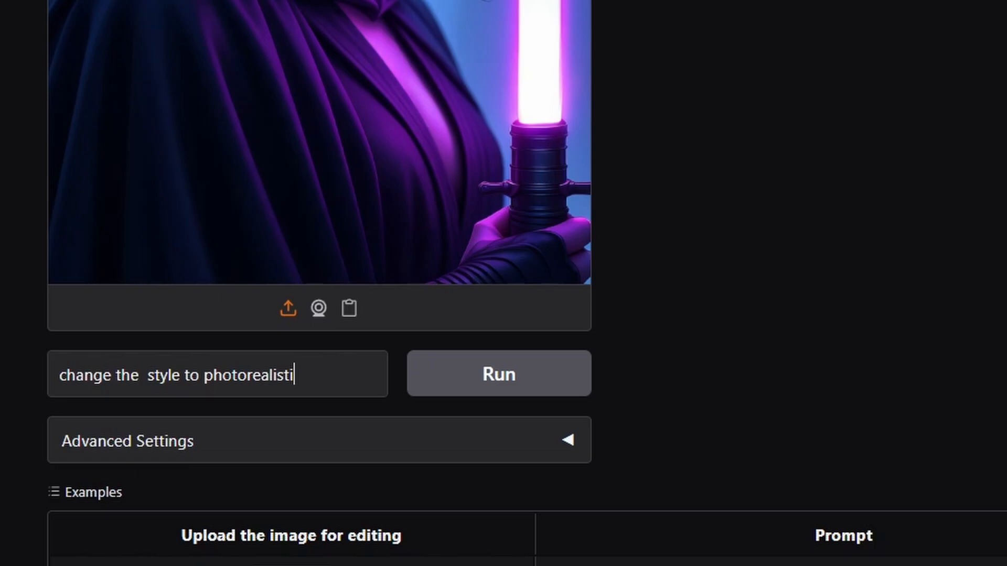
# - Run the photorealistic style edit and download the resulting portrait
pyautogui.click(497, 374)
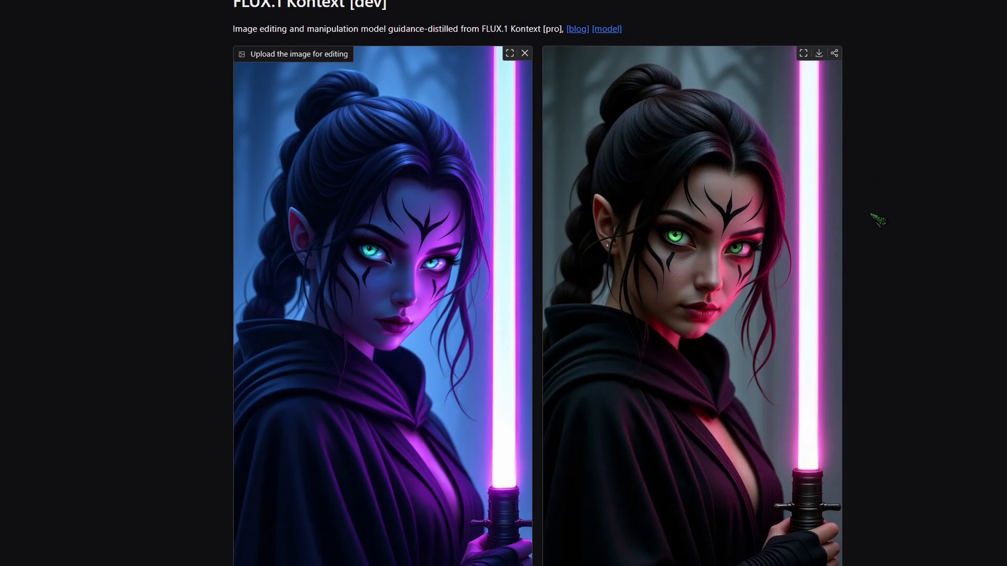
pyautogui.moveTo(520, 112)
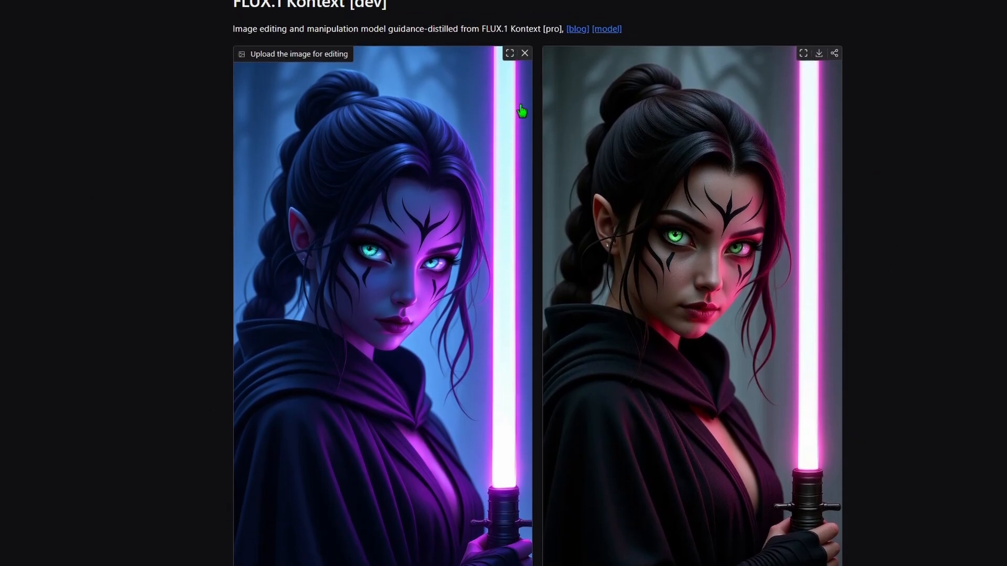
pyautogui.scroll(3)
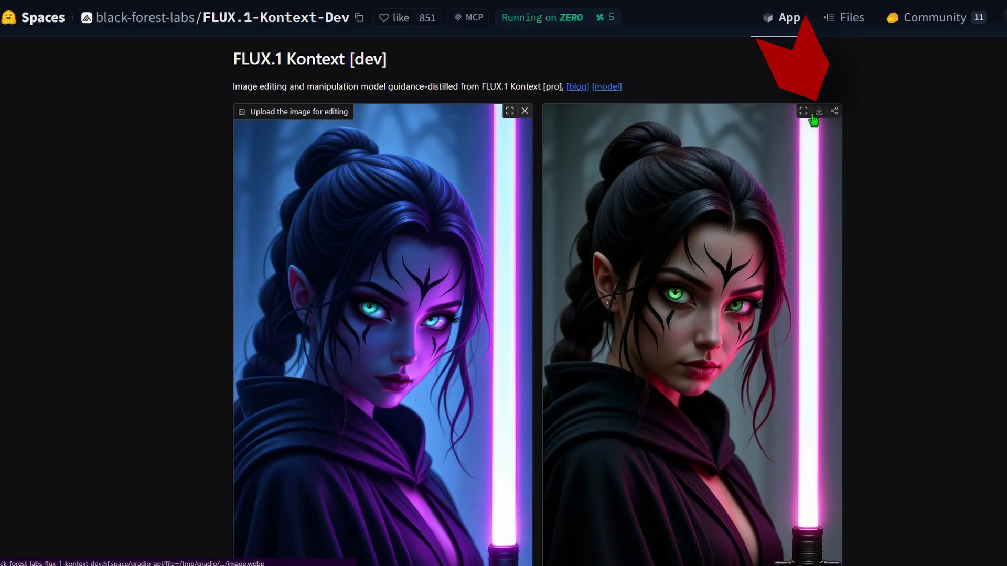
pyautogui.click(819, 111)
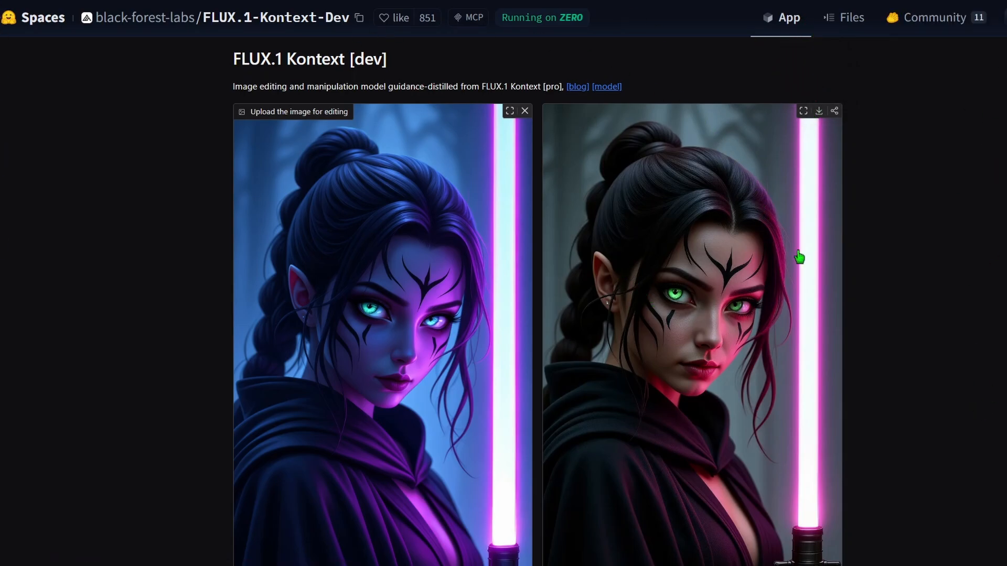
pyautogui.moveTo(140, 360)
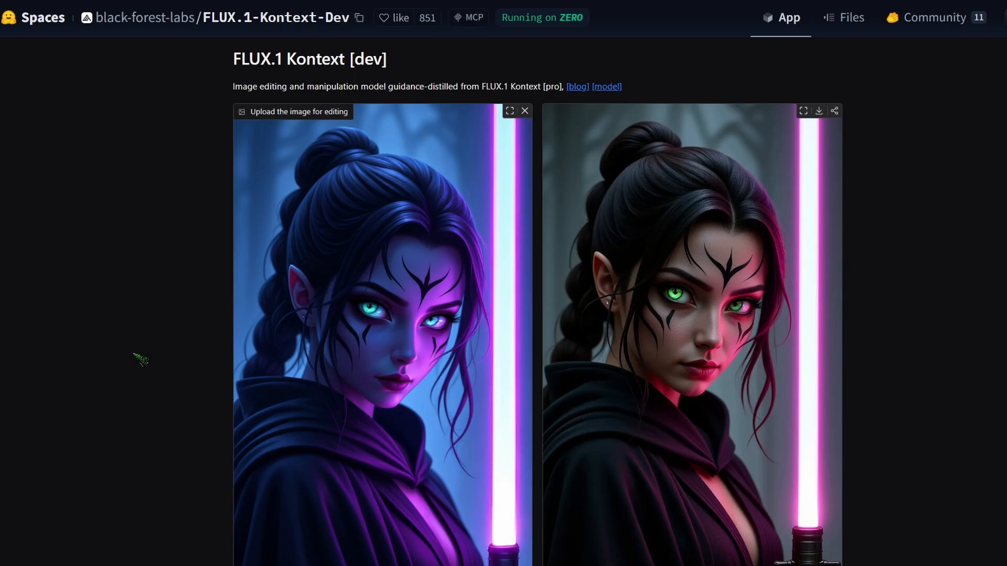
# - Go to the comfy.org site and reach its Download page of install options
pyautogui.click(83, 9)
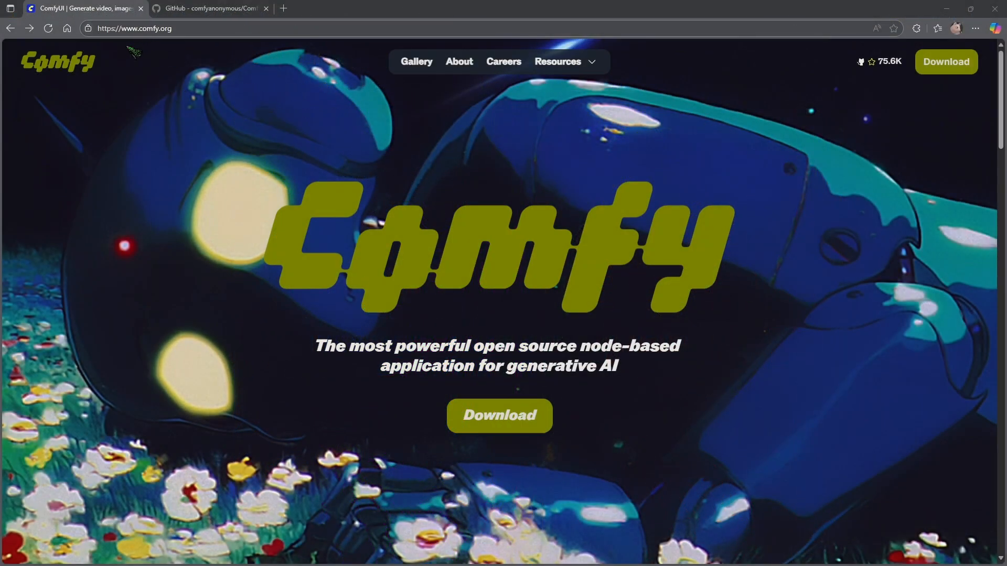
pyautogui.moveTo(526, 444)
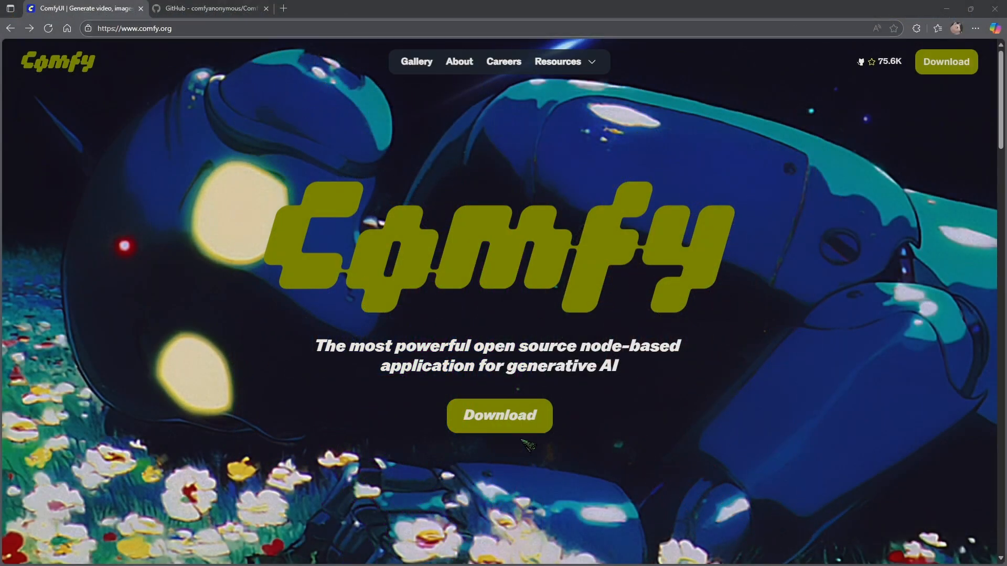
pyautogui.click(499, 415)
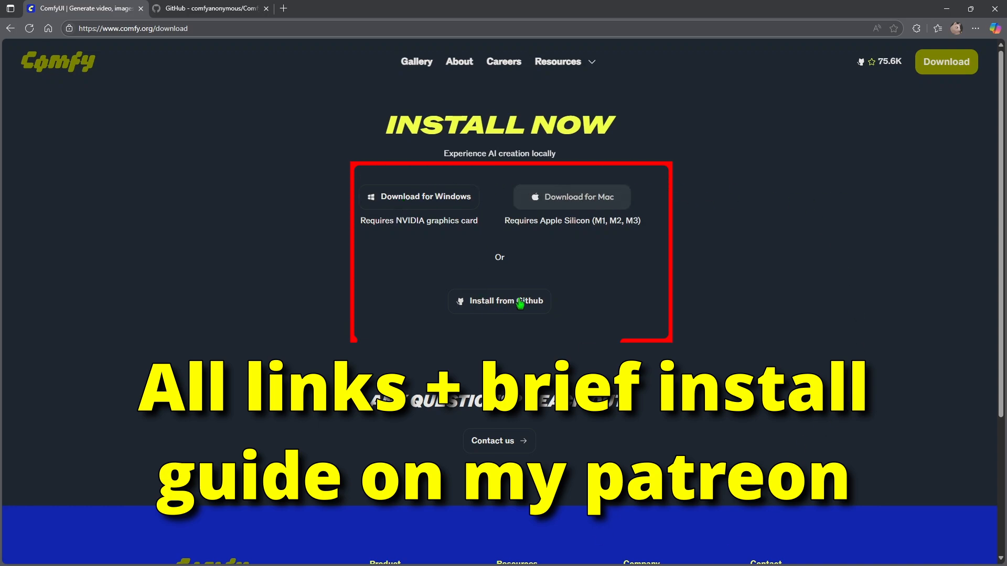
pyautogui.moveTo(477, 339)
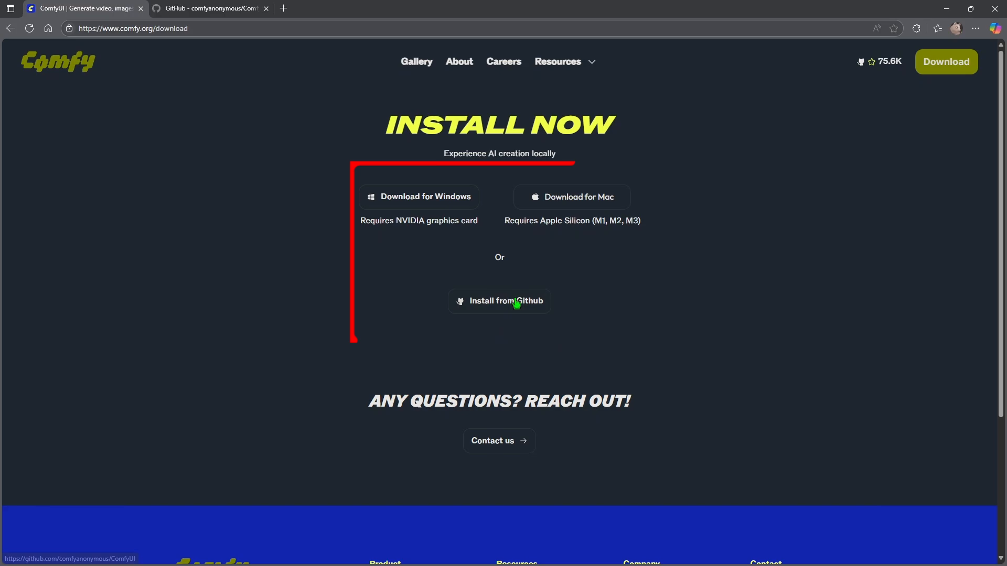
# - Follow Install from GitHub to the README's Windows Portable Package section
pyautogui.click(499, 301)
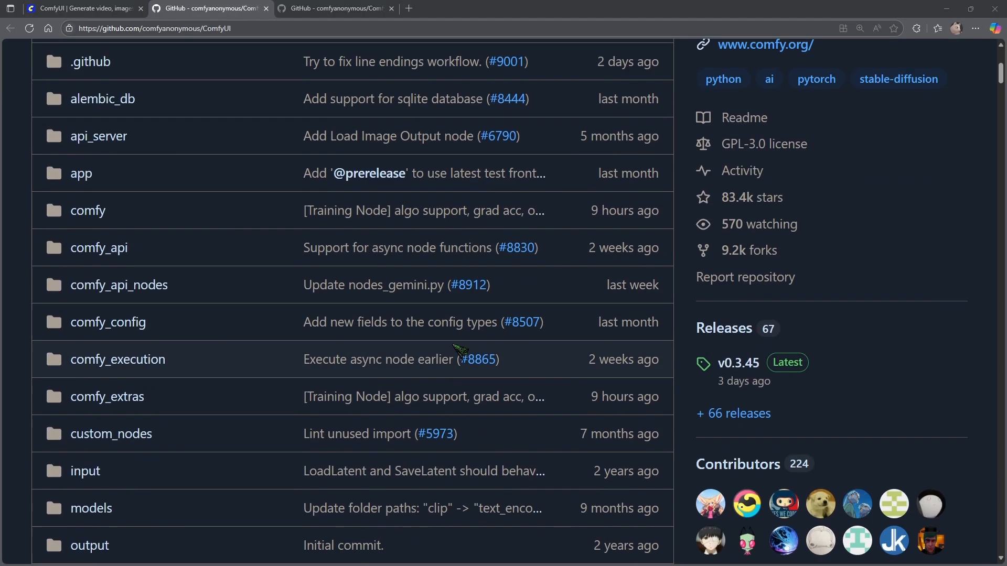
pyautogui.scroll(-3)
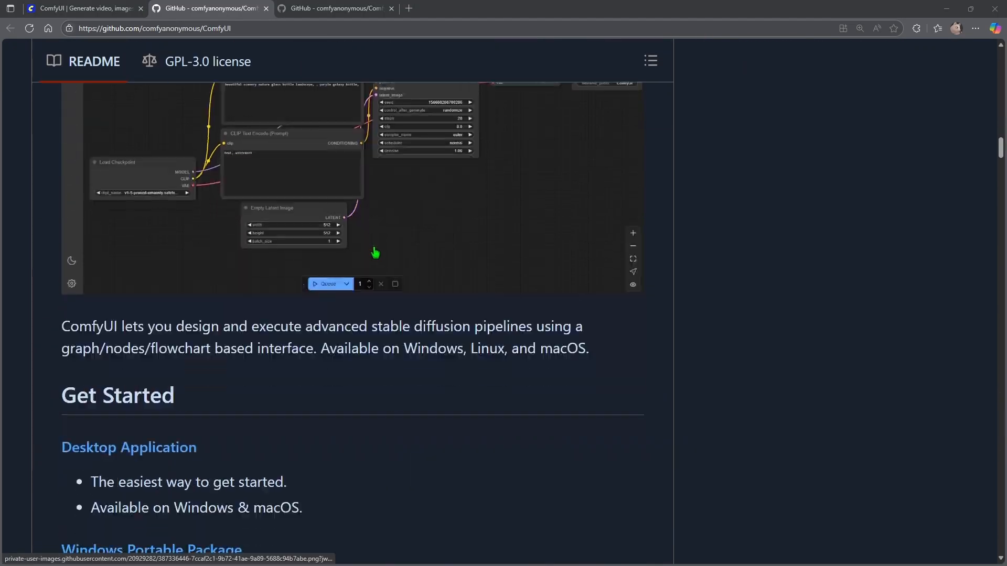
pyautogui.scroll(-3)
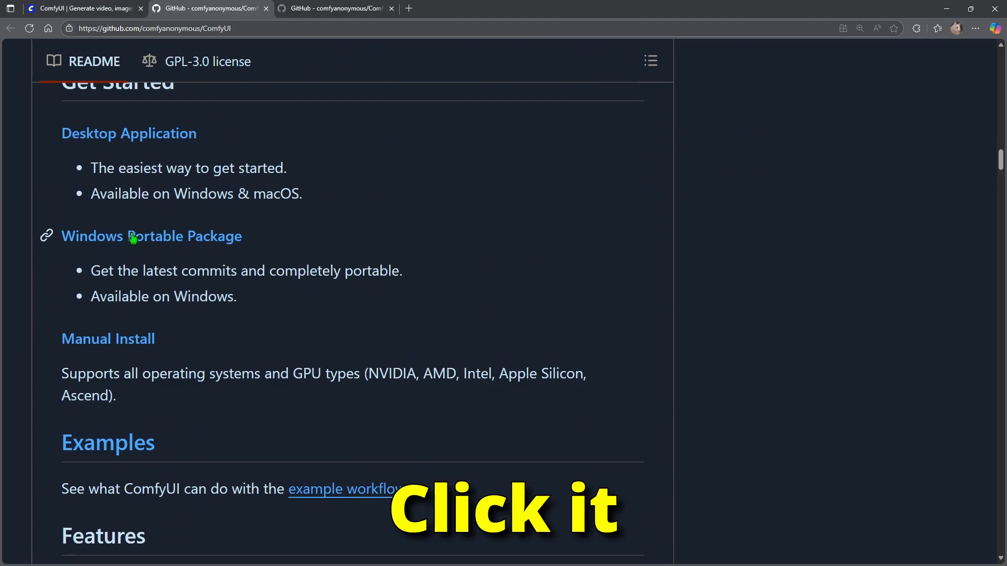
pyautogui.click(151, 236)
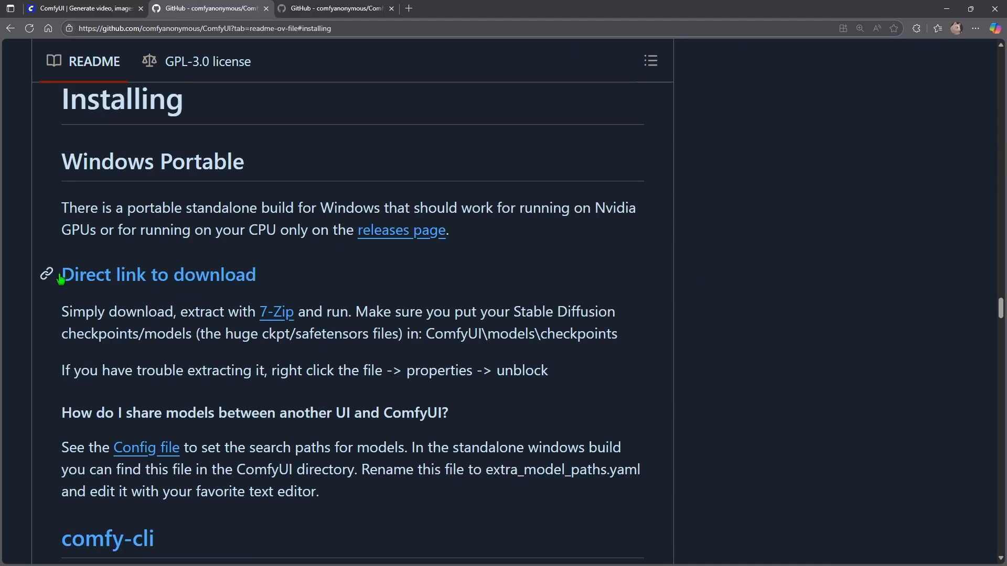
pyautogui.moveTo(115, 275)
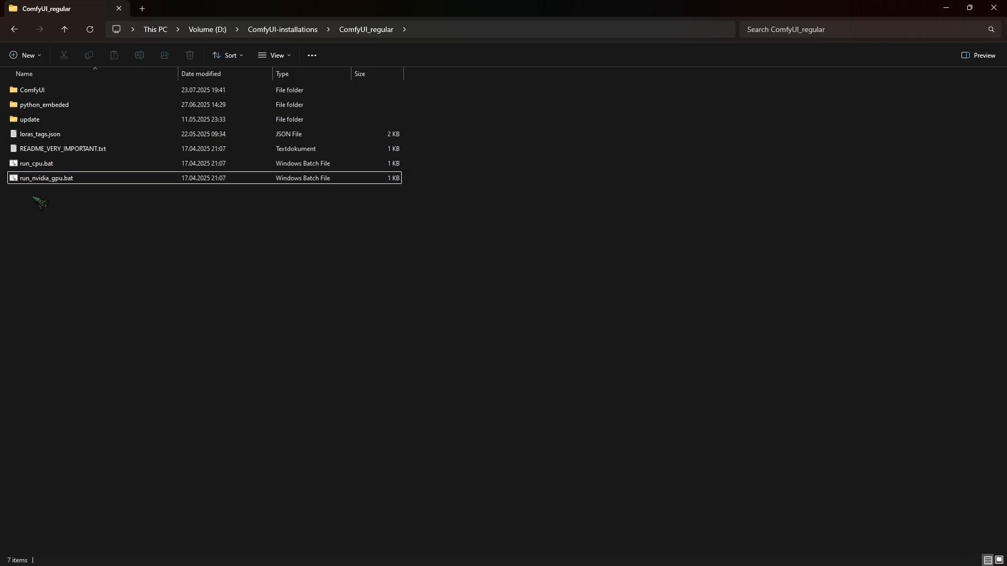
# - Launch ComfyUI via run_nvidia_gpu.bat in the portable folder
pyautogui.click(46, 178)
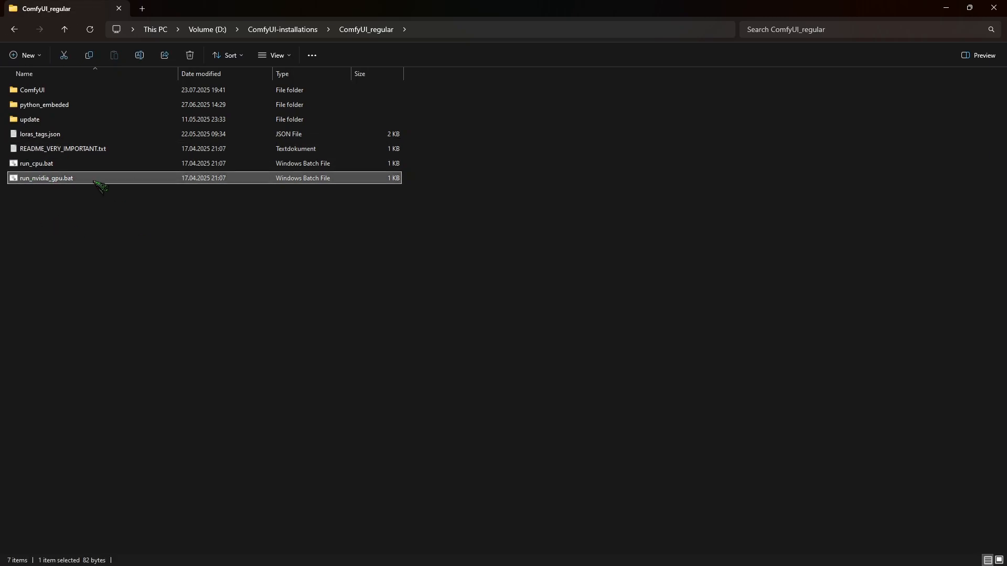
pyautogui.doubleClick(45, 177)
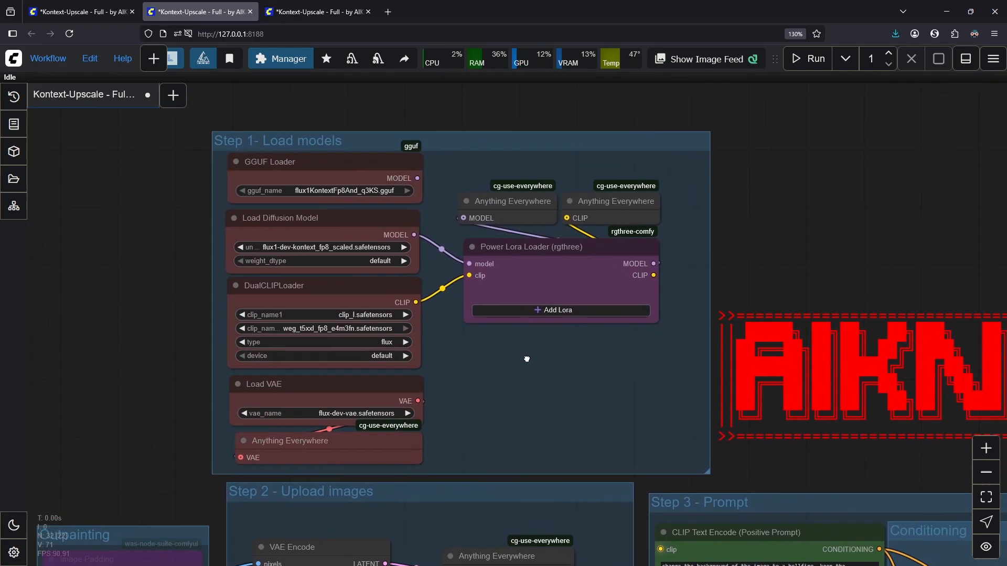
pyautogui.click(315, 12)
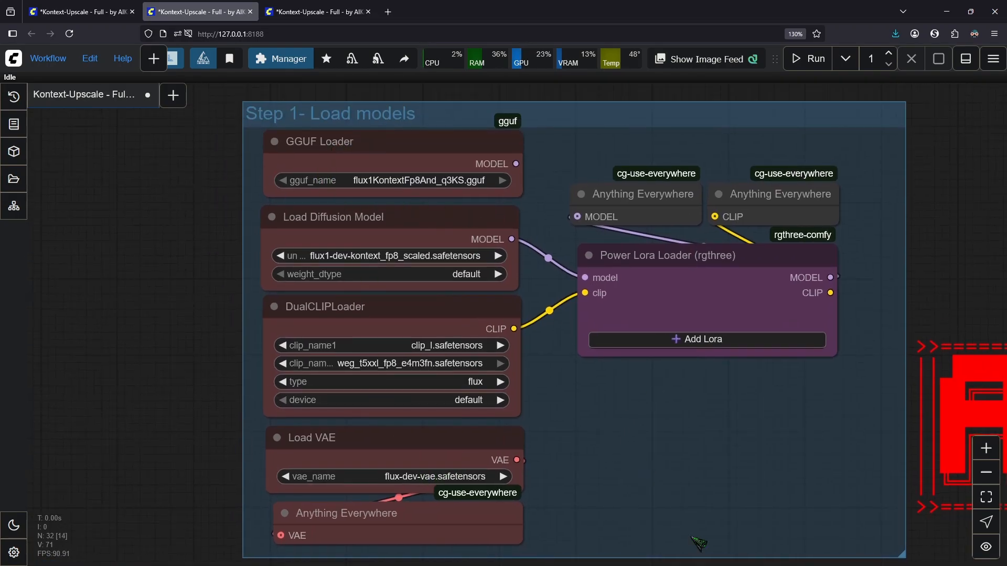
pyautogui.scroll(-3)
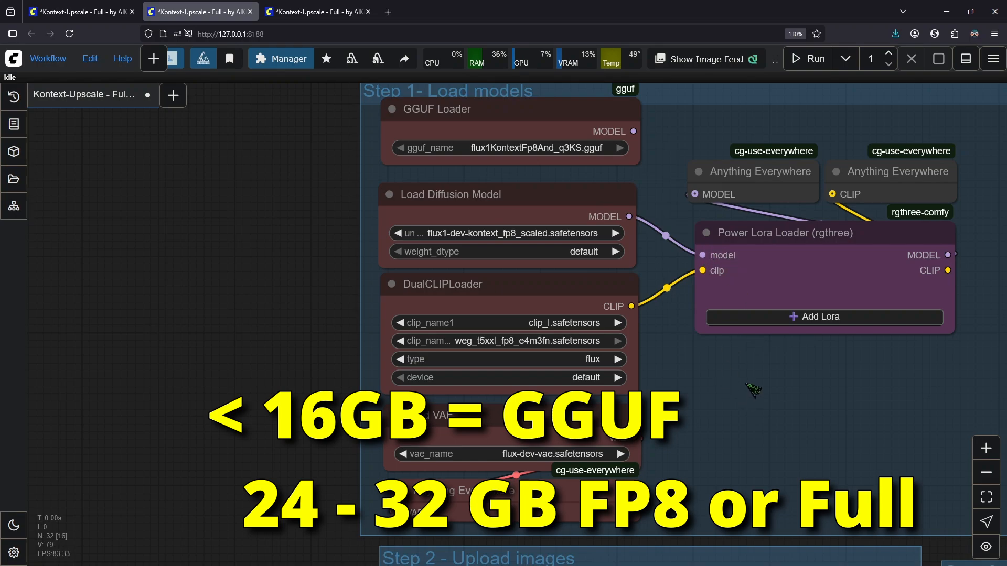
pyautogui.scroll(-3)
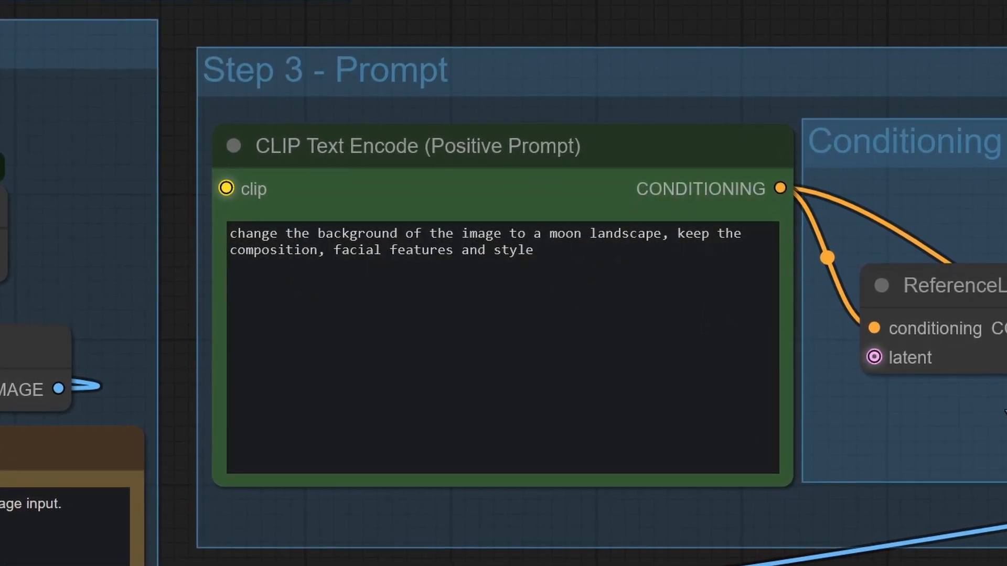
pyautogui.moveTo(995, 504)
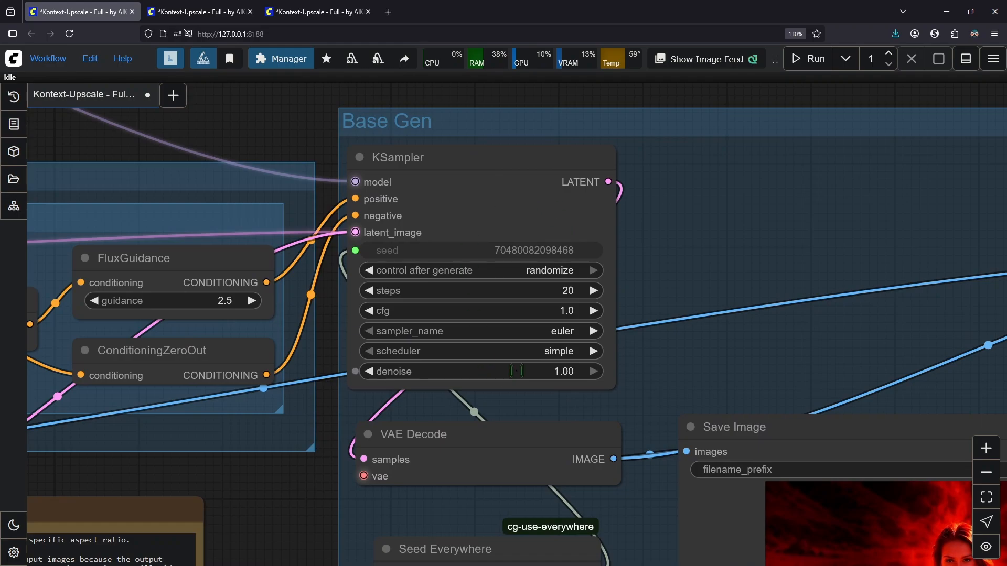
pyautogui.scroll(3)
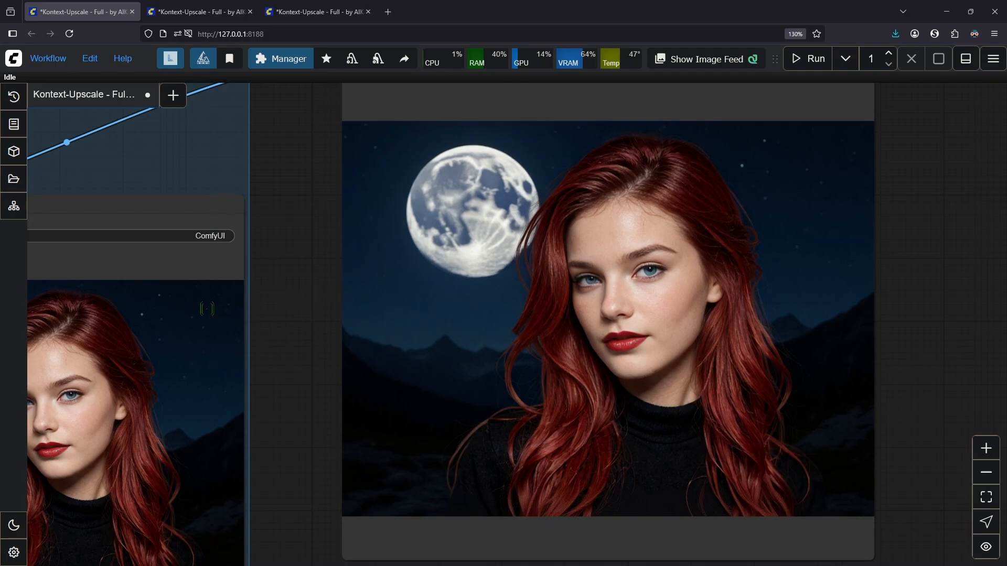
pyautogui.moveTo(945, 350)
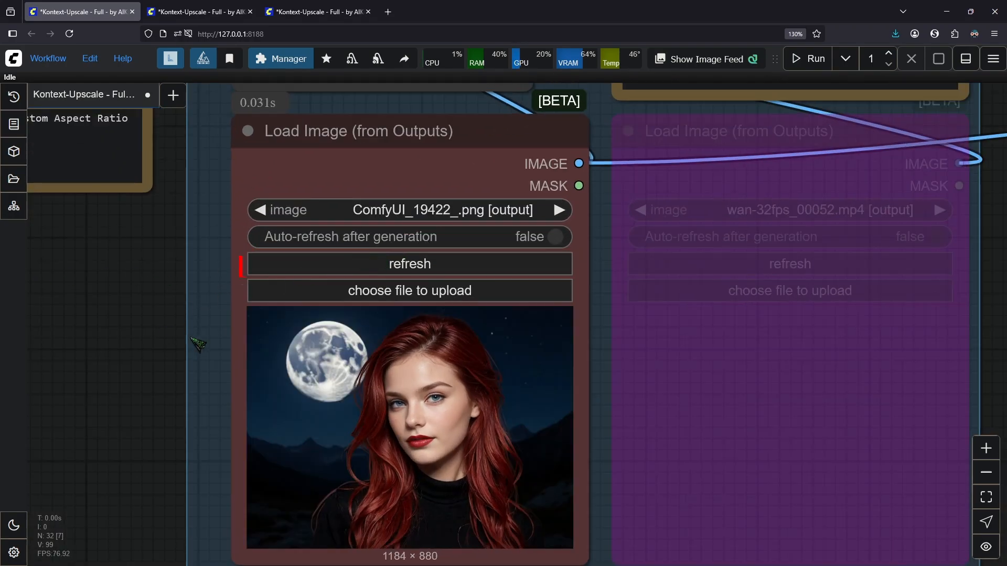
pyautogui.scroll(3)
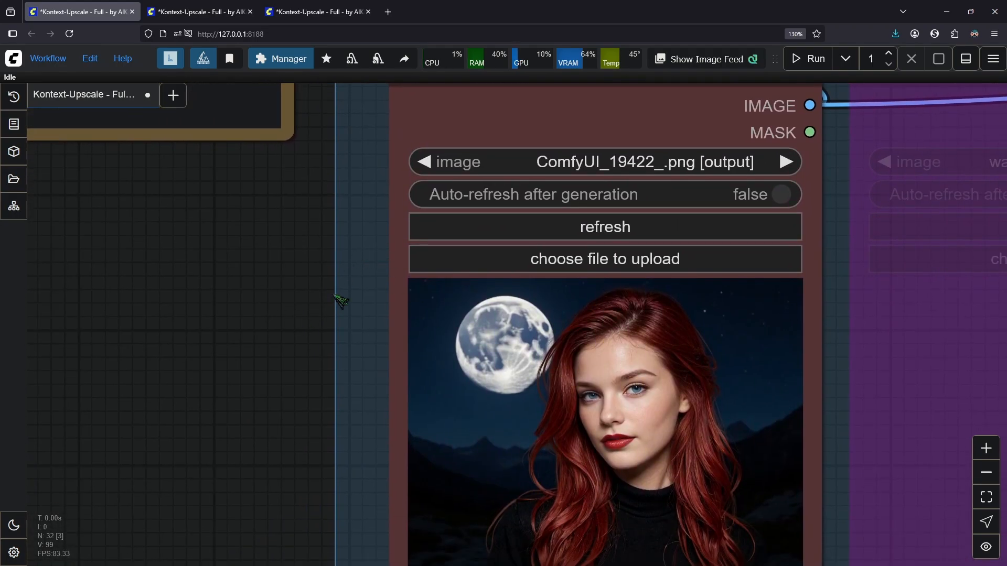
pyautogui.scroll(-3)
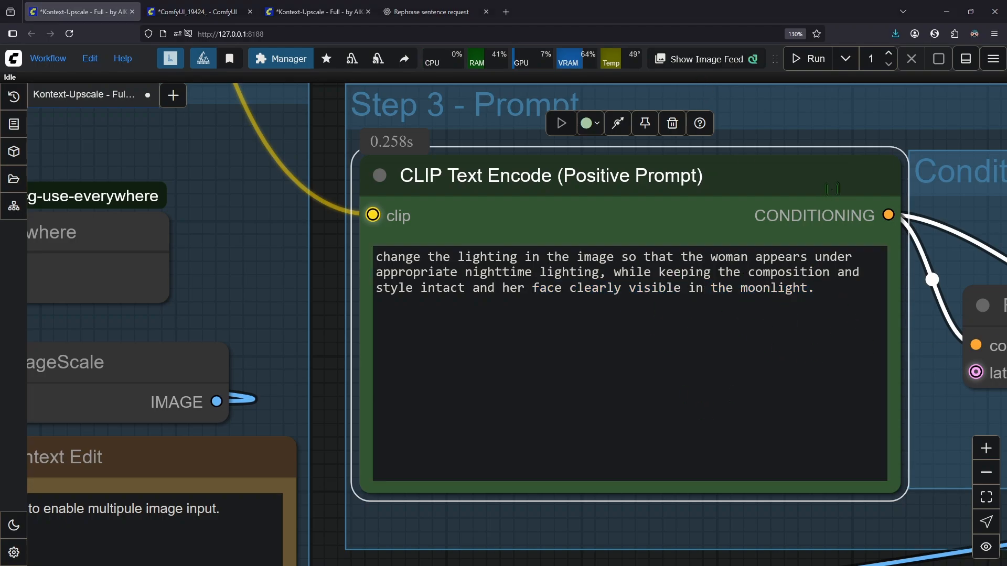
pyautogui.moveTo(806, 58)
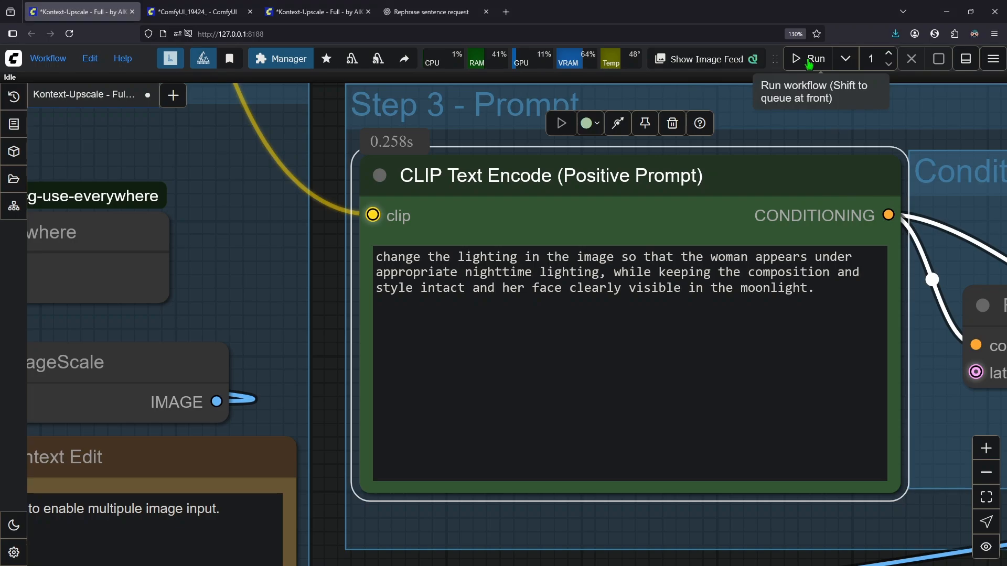
# - Queue the moonlit nighttime render and open the generated image's workflow tab
pyautogui.click(812, 58)
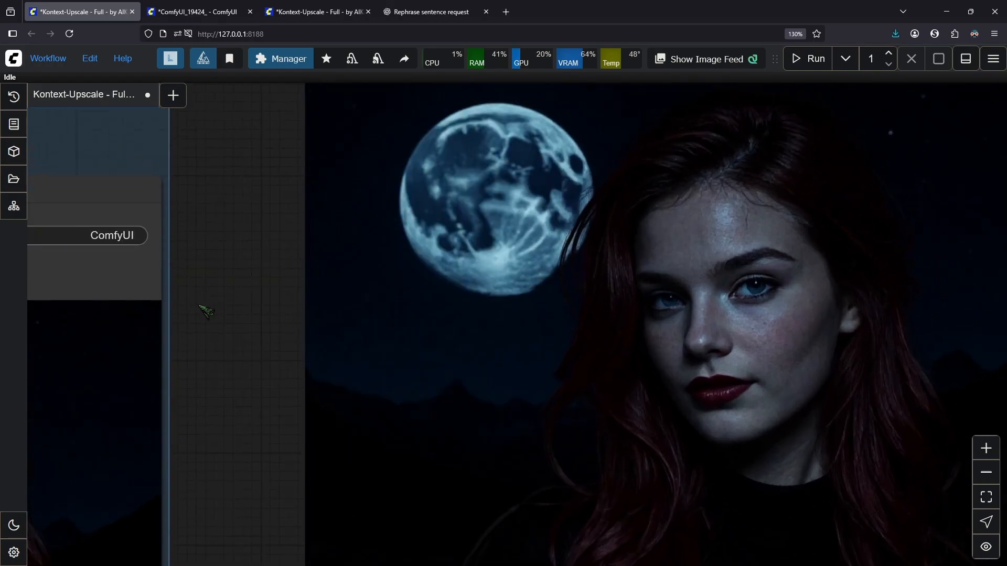
pyautogui.click(196, 11)
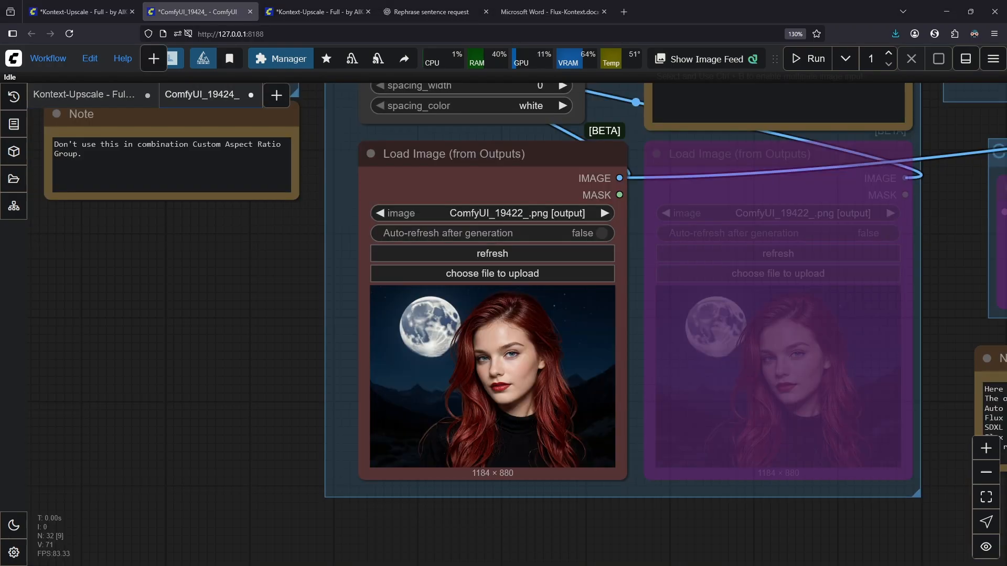
# - Edit the positive prompt toward the park bench coffee scene, keeping face, hair and robe
pyautogui.click(602, 213)
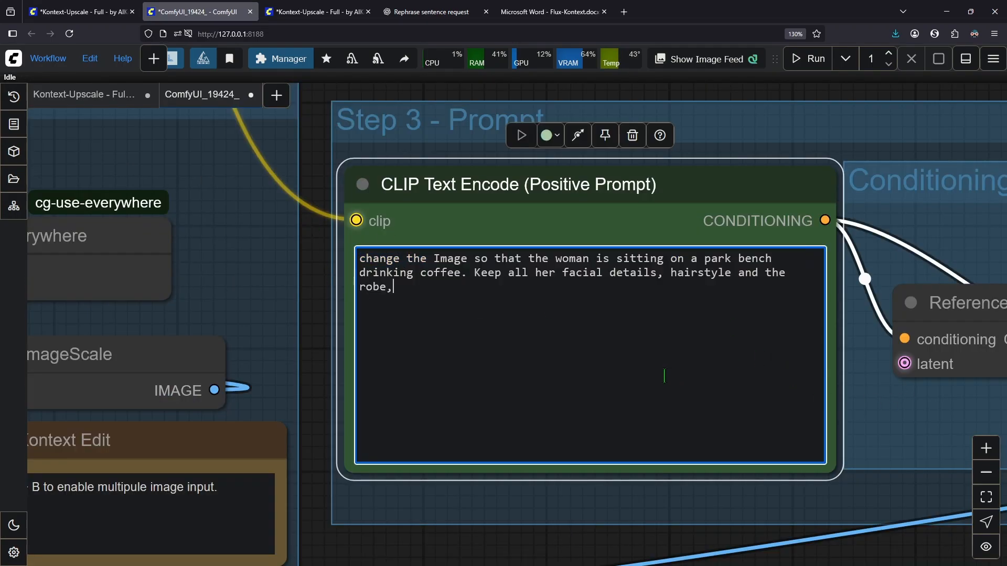
pyautogui.moveTo(905, 403)
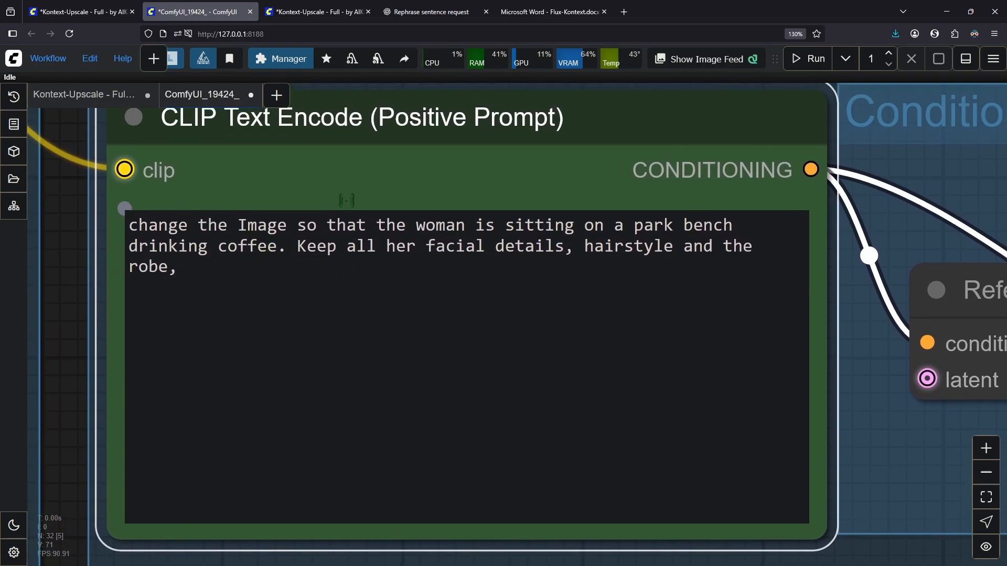
pyautogui.click(663, 306)
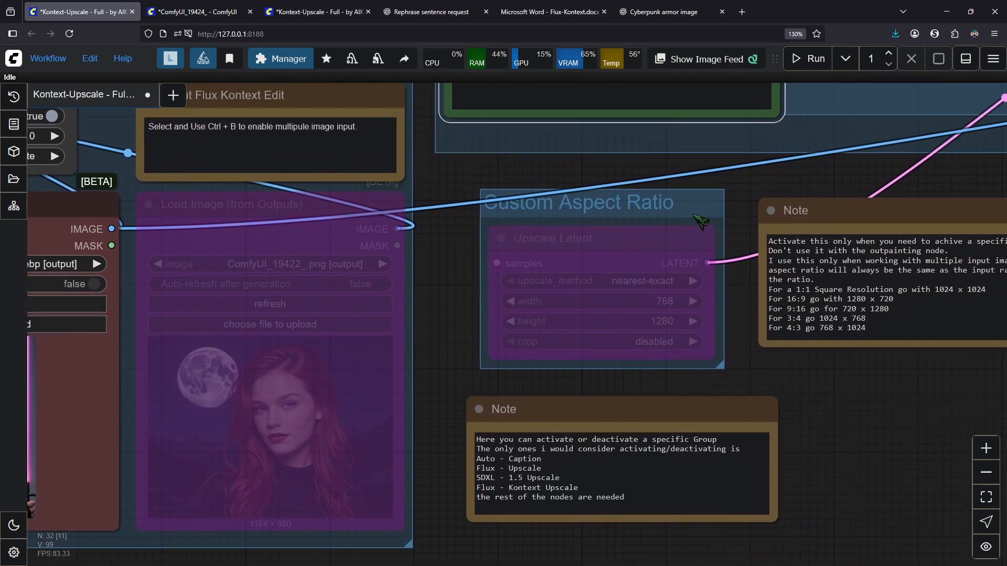
# - Re-enable the Custom Aspect Ratio group at 1024 × 1024 and generate the park bench image
pyautogui.rightClick(700, 221)
pyautogui.write('102')
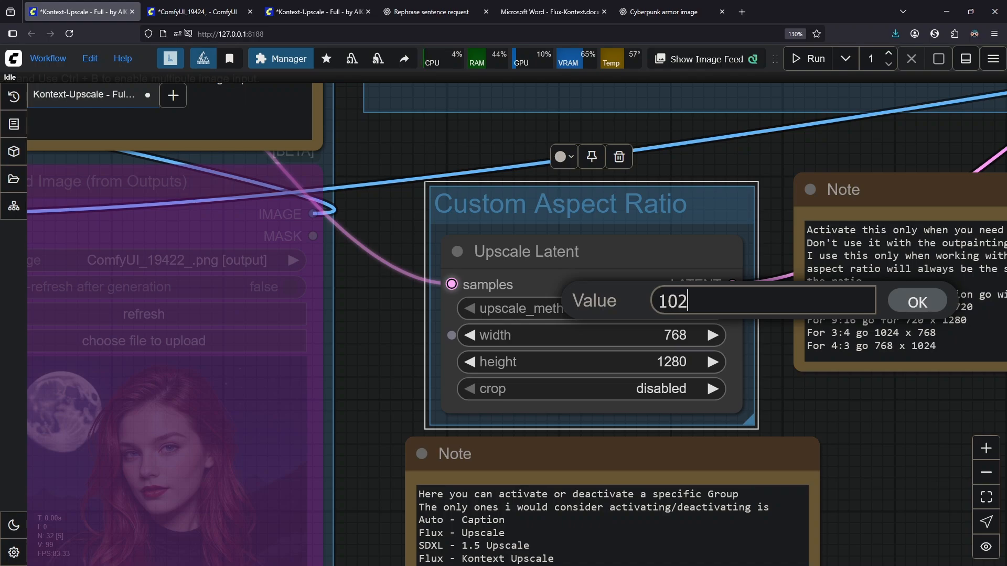
pyautogui.click(915, 301)
pyautogui.write('102')
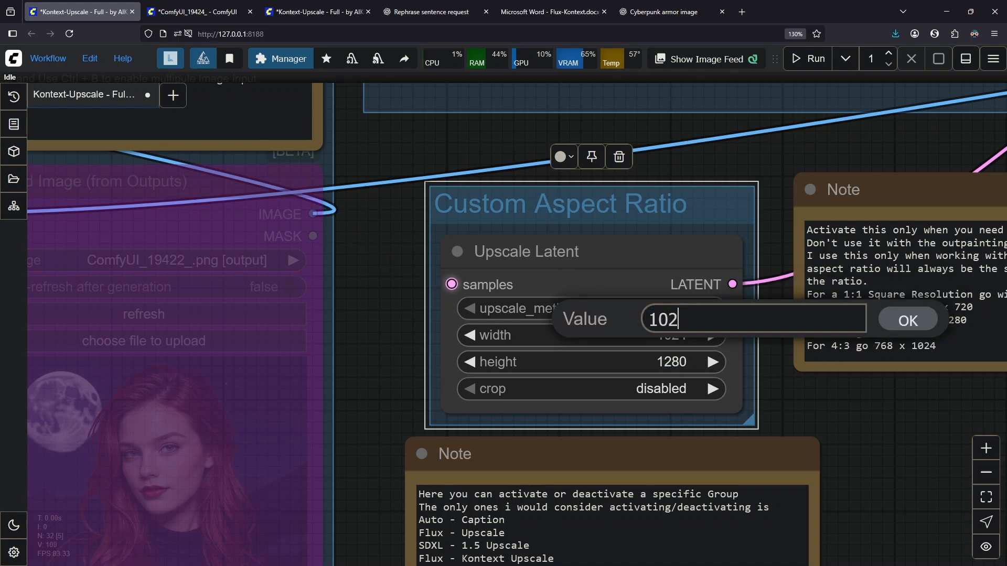
pyautogui.click(906, 320)
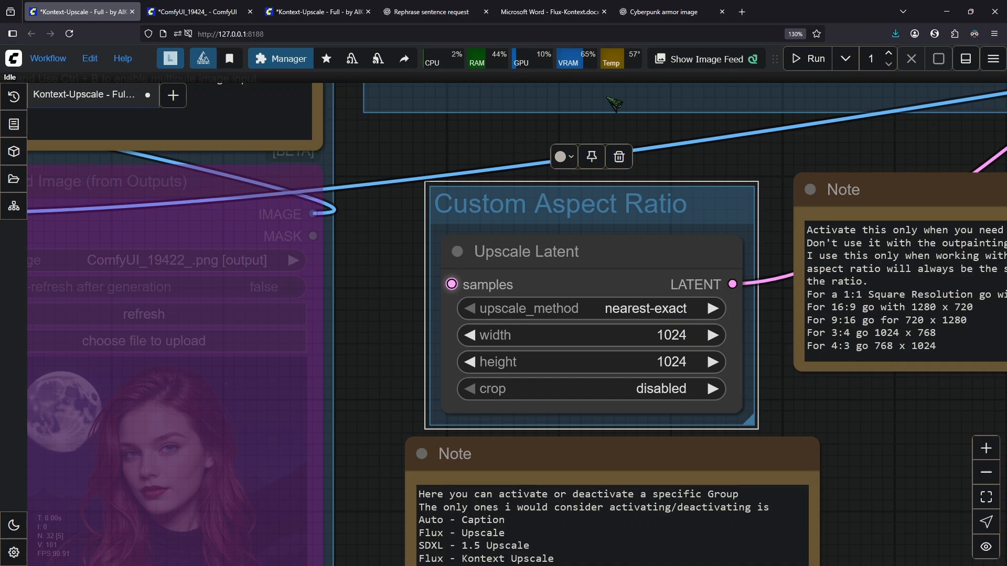
pyautogui.click(813, 58)
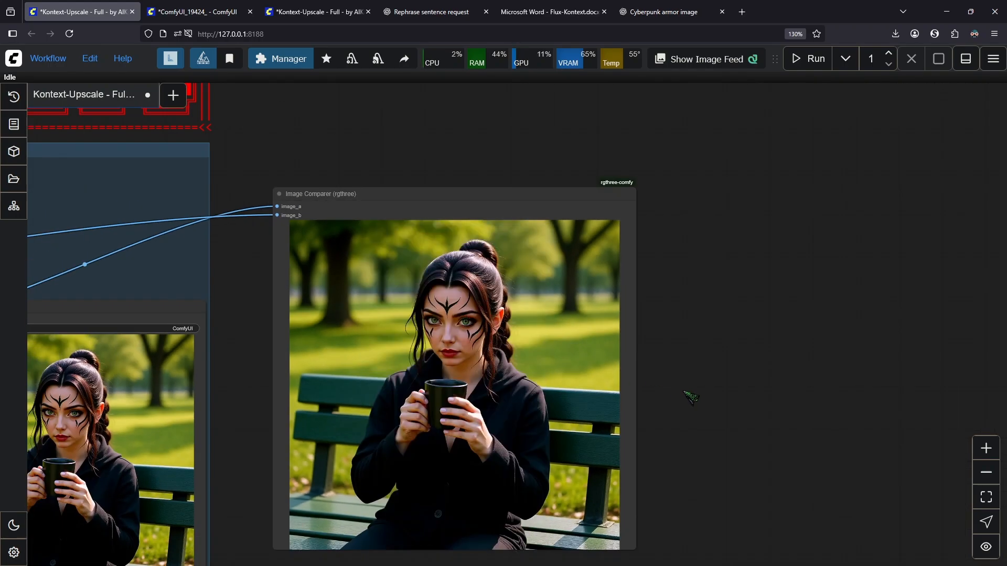
# - Browse the Flux Kontext guide from page 9 through its prompt and editing examples
pyautogui.click(549, 11)
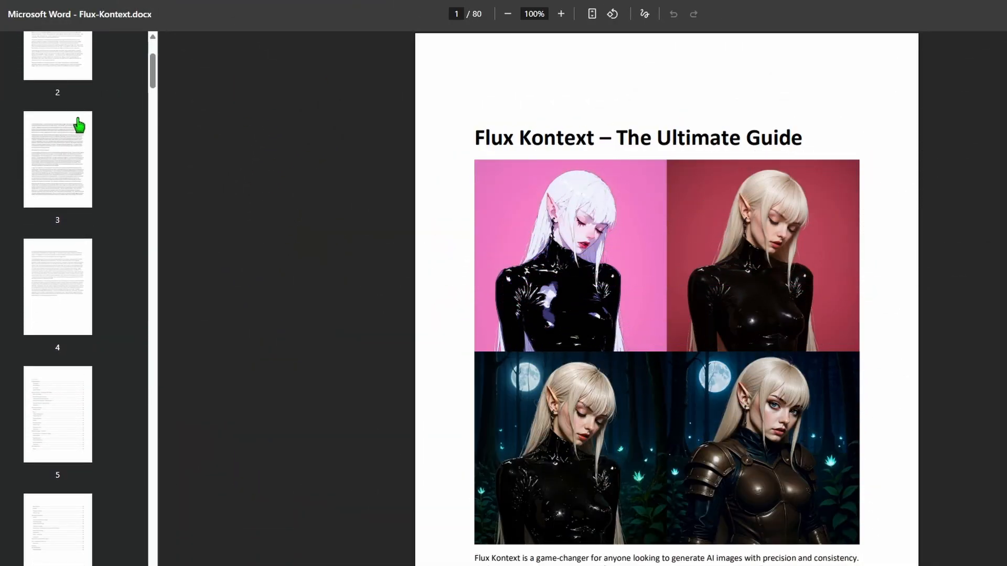
pyautogui.scroll(-3)
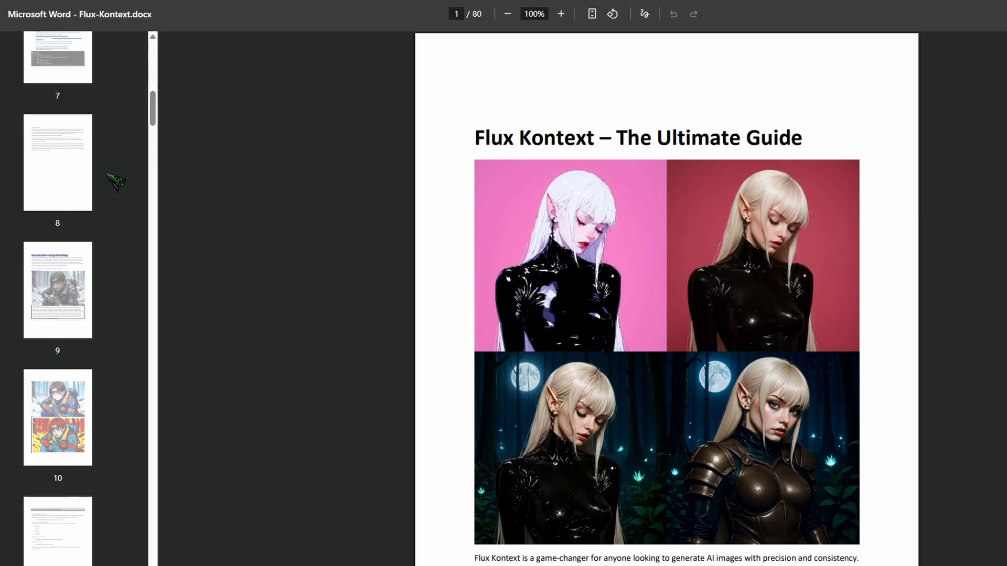
pyautogui.moveTo(81, 305)
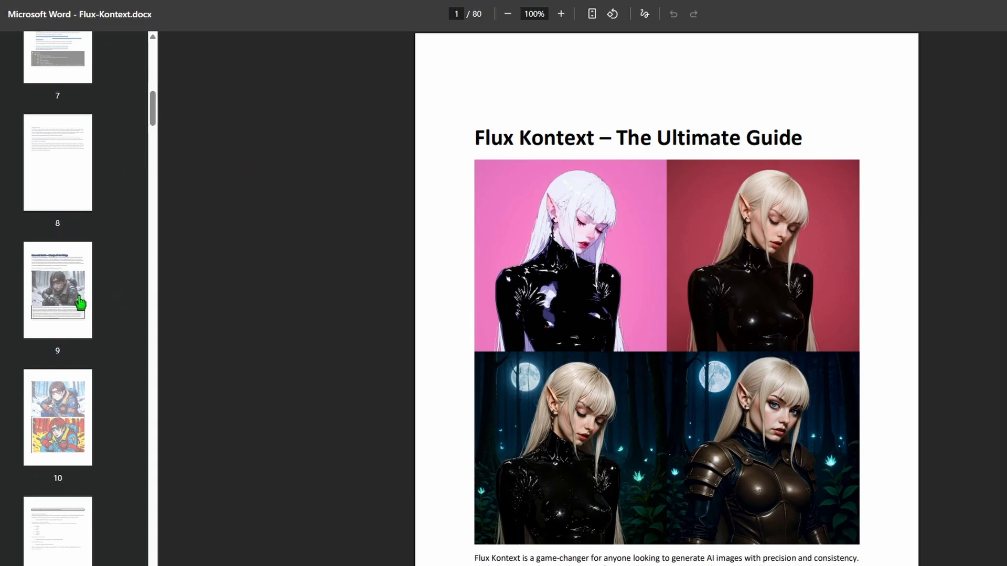
pyautogui.click(58, 289)
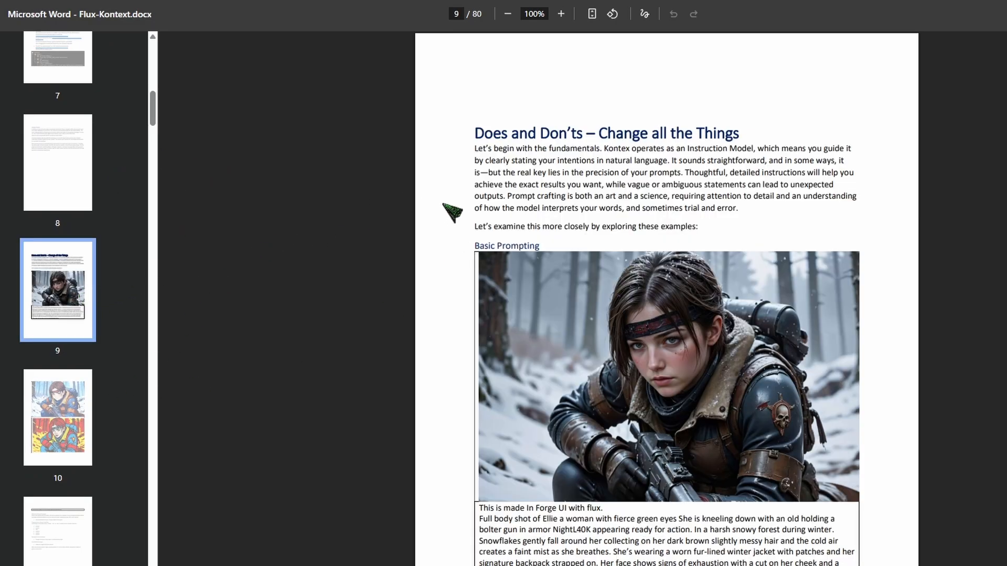
pyautogui.scroll(-3)
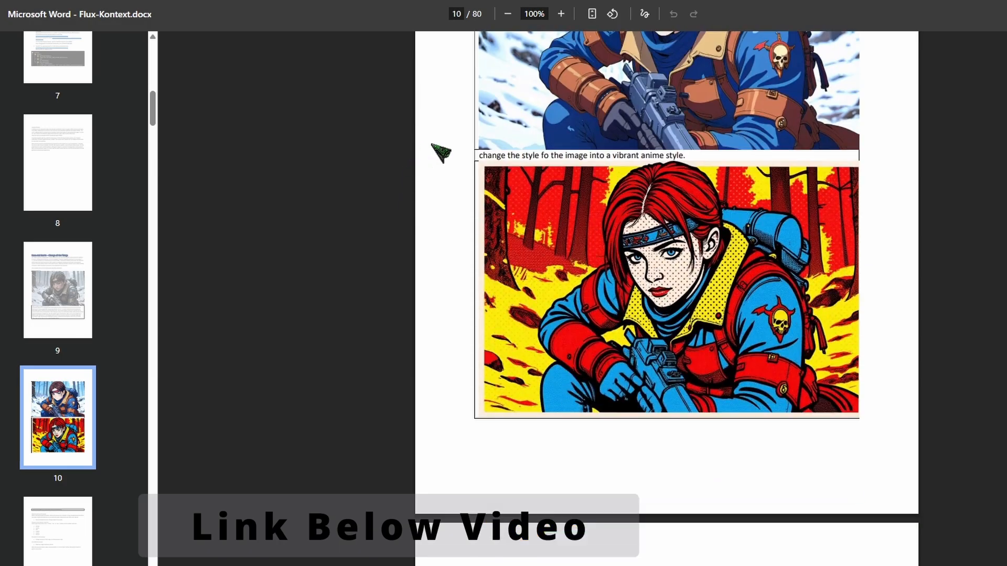
pyautogui.scroll(-3)
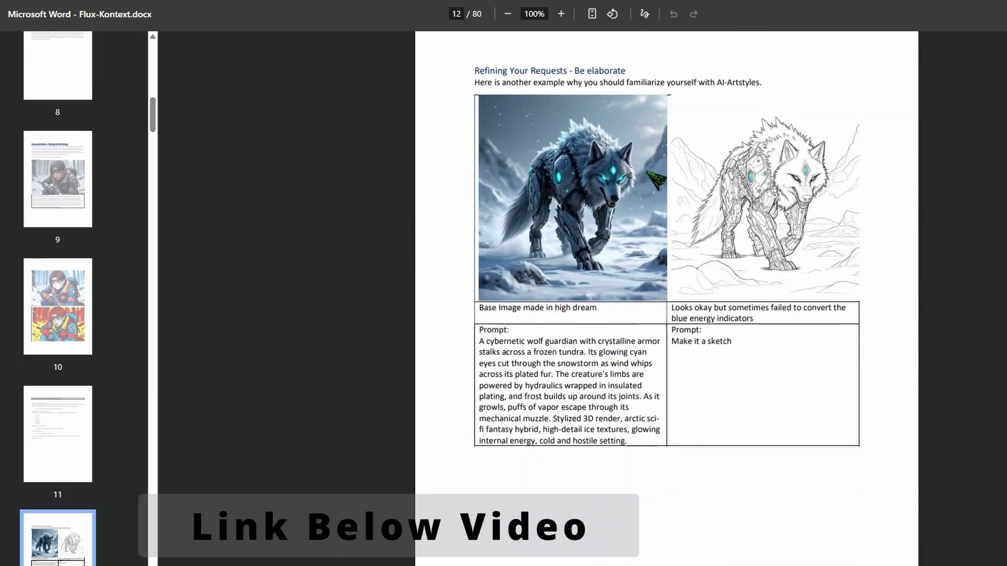
pyautogui.scroll(-3)
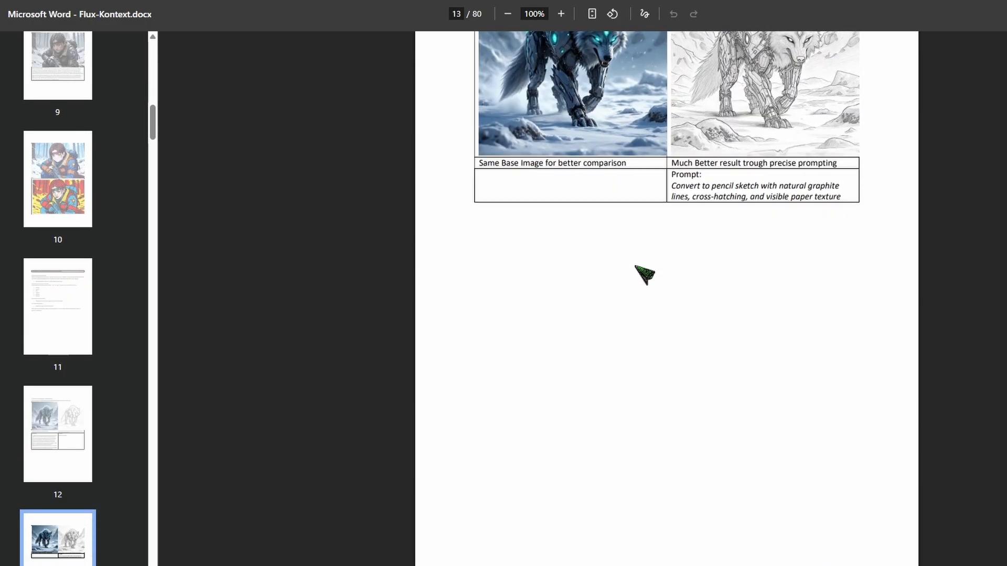
pyautogui.scroll(-3)
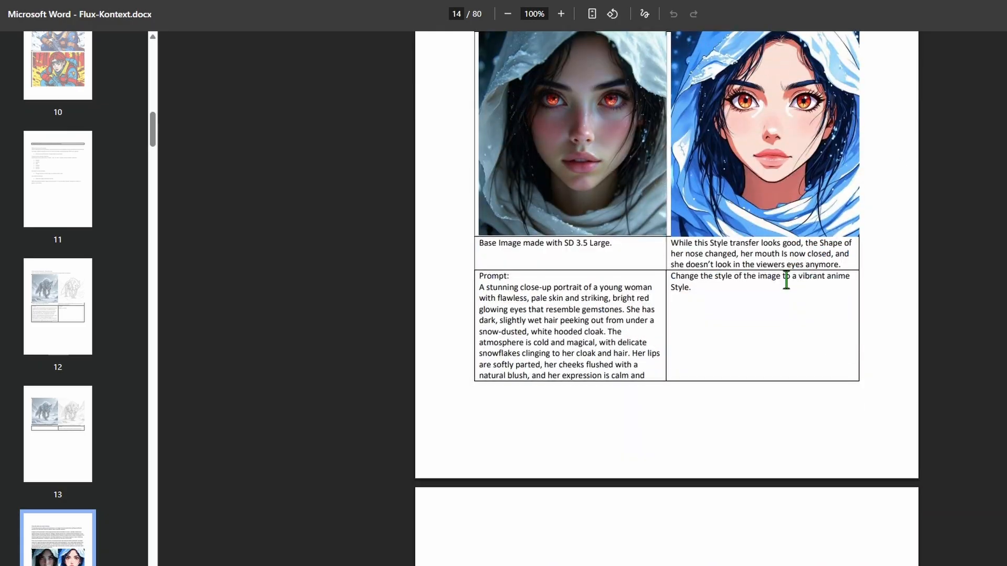
pyautogui.scroll(-3)
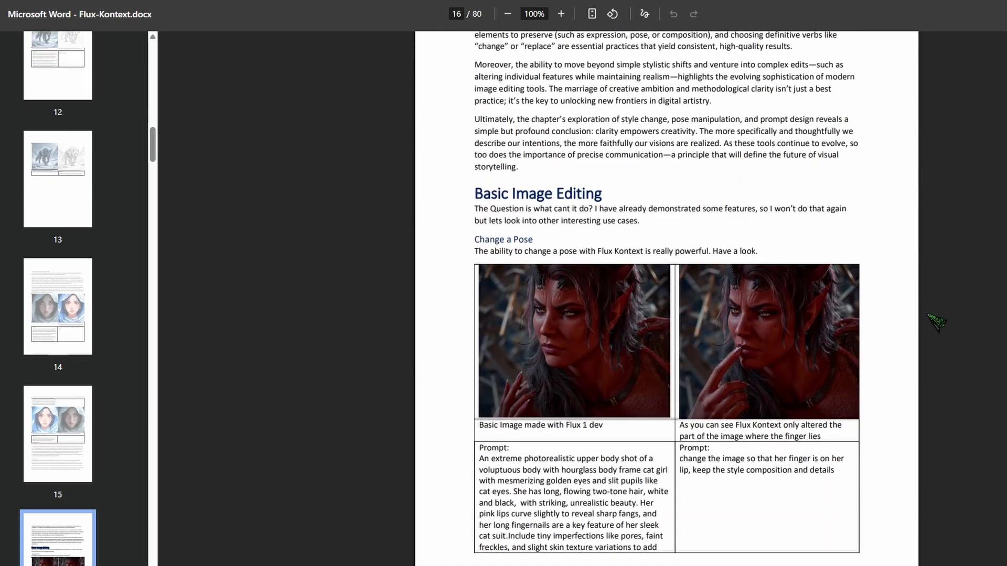
pyautogui.scroll(-3)
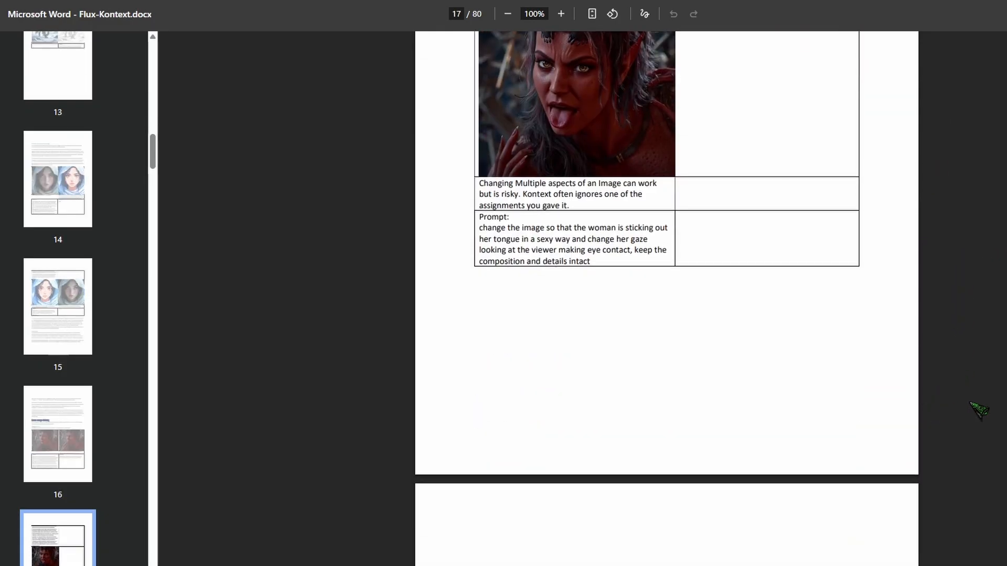
pyautogui.scroll(-3)
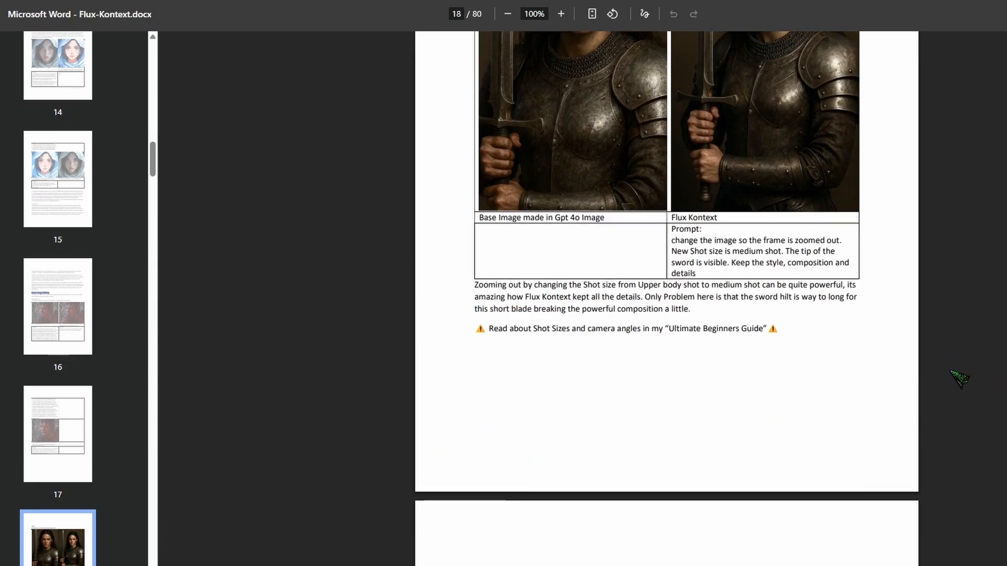
pyautogui.scroll(-3)
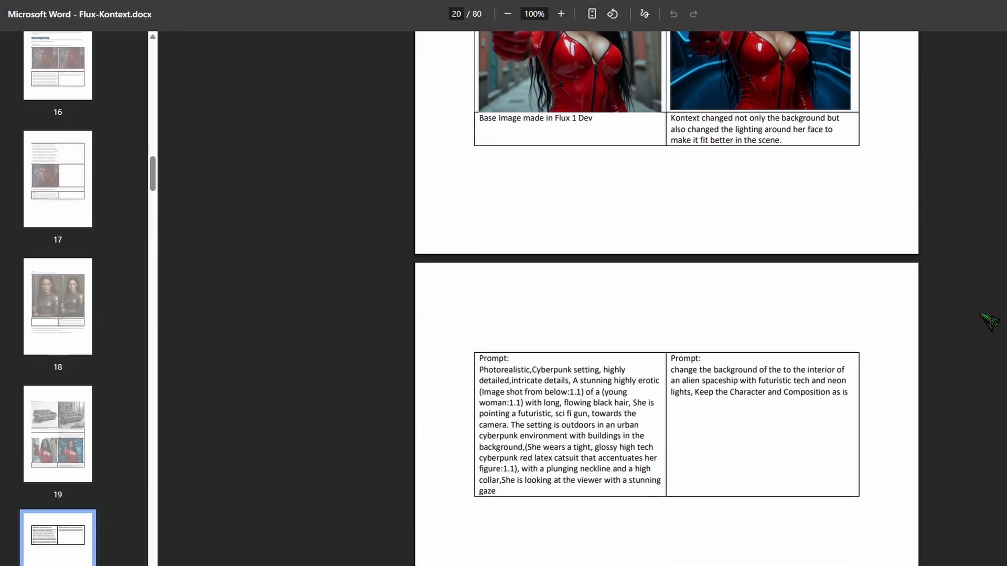
pyautogui.scroll(-3)
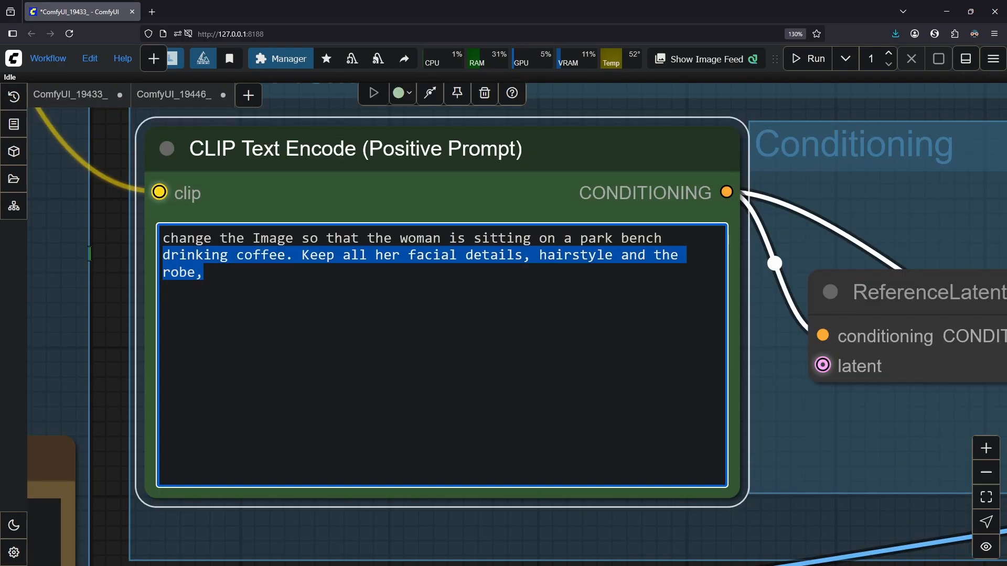
# - Enter the prompt putting the woman in the reference's white body armor before a space station
pyautogui.write('generate a new Image where the woman wears the white body armor from the reference Image and is sitting in front of a spacestation. Keep all the details of the woman and the armor')
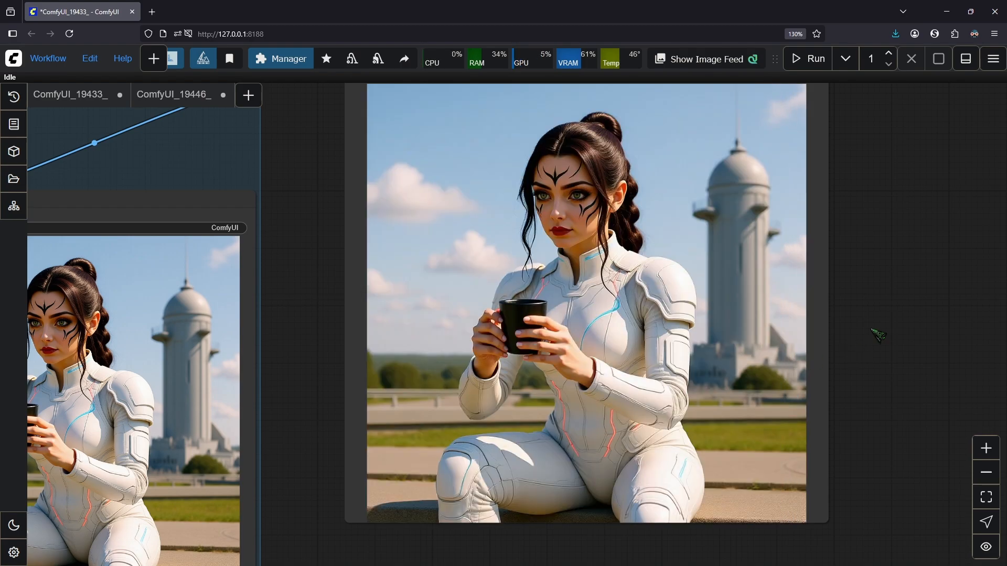
pyautogui.moveTo(882, 258)
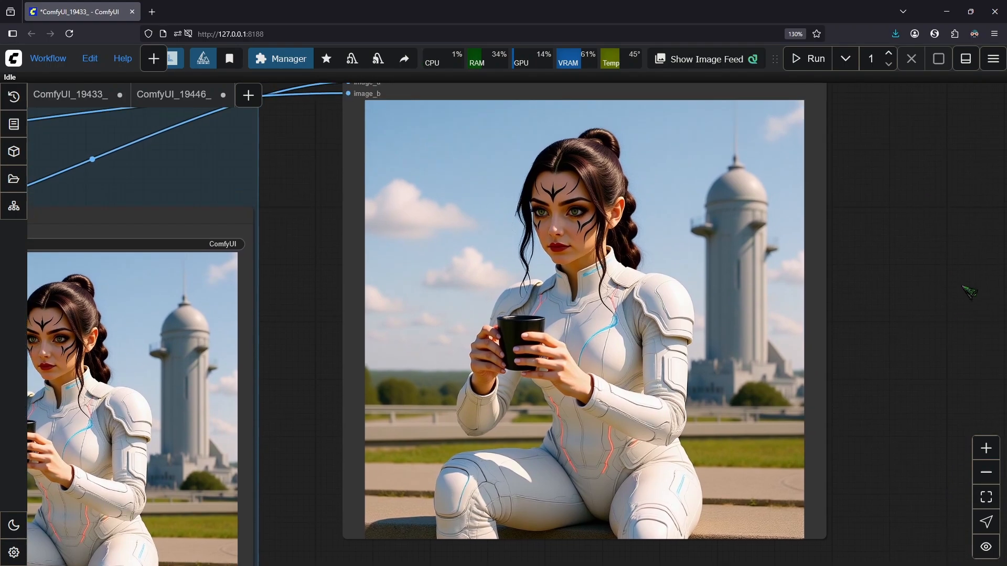
pyautogui.moveTo(962, 313)
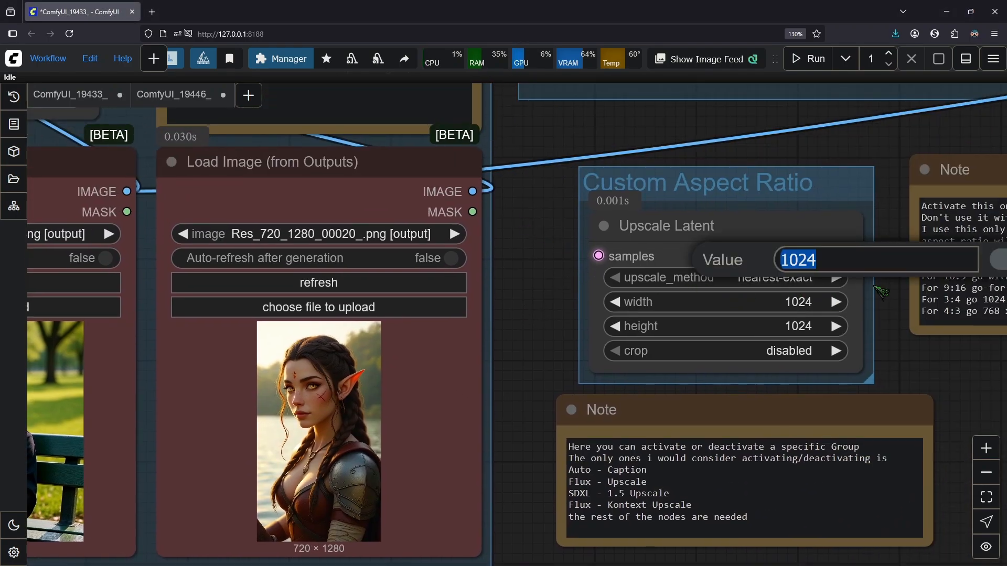
# - Generate both women dancing together in a nightclub
pyautogui.write('128')
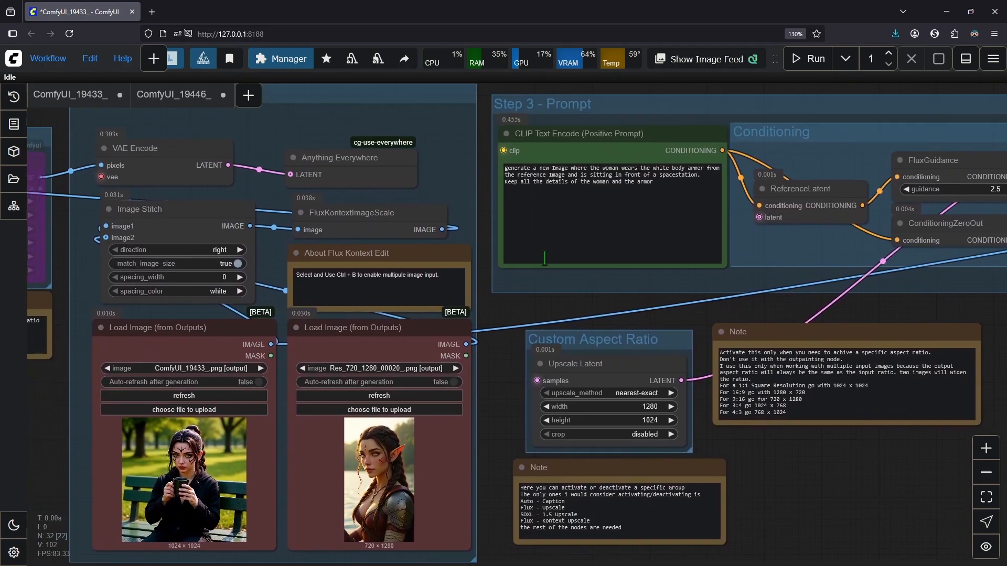
pyautogui.scroll(3)
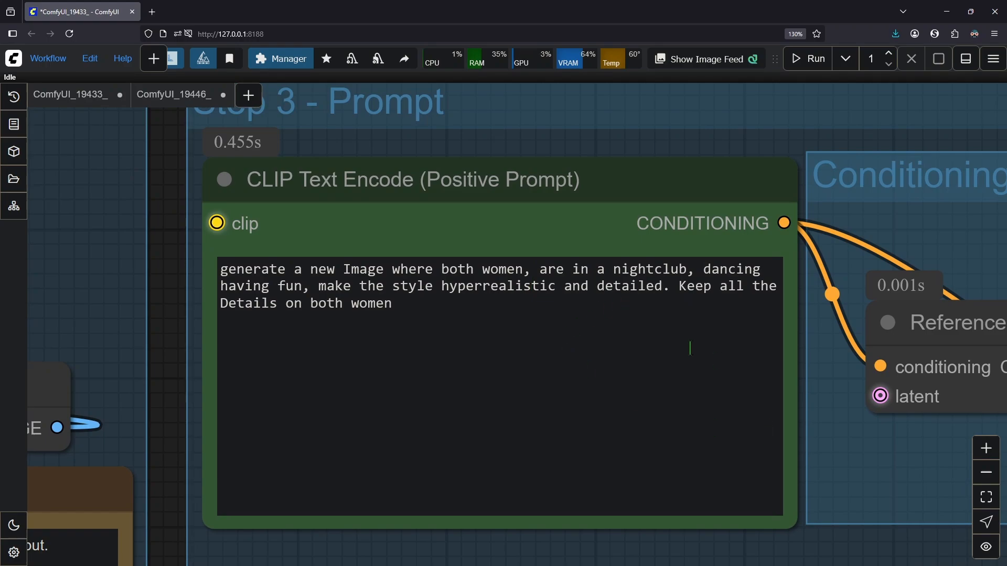
pyautogui.moveTo(161, 353)
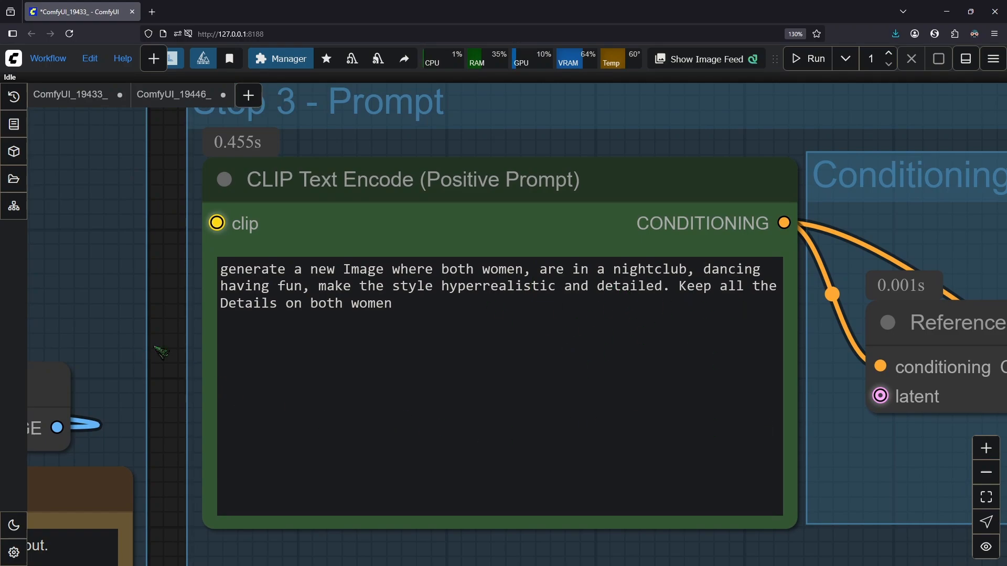
pyautogui.click(696, 343)
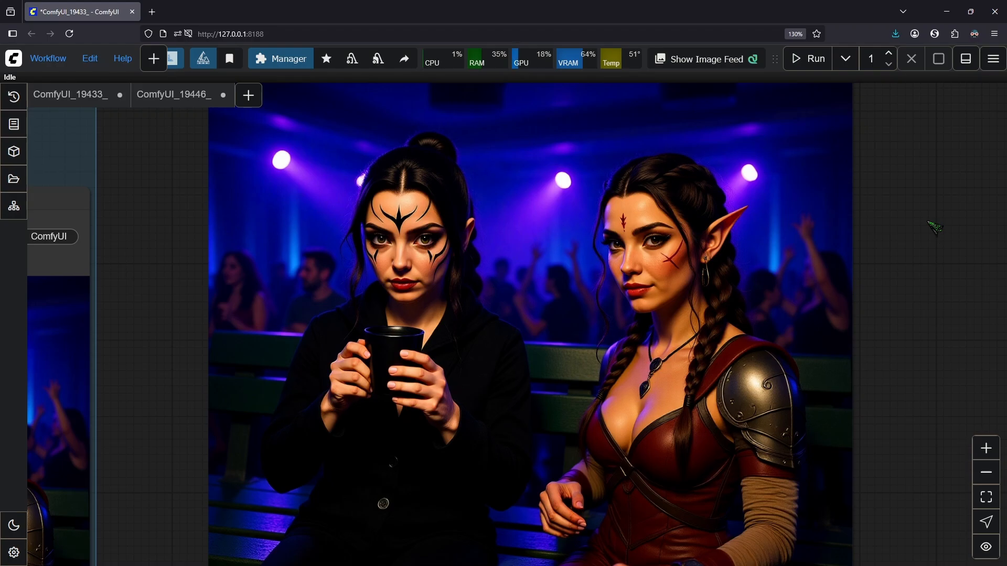
pyautogui.moveTo(979, 257)
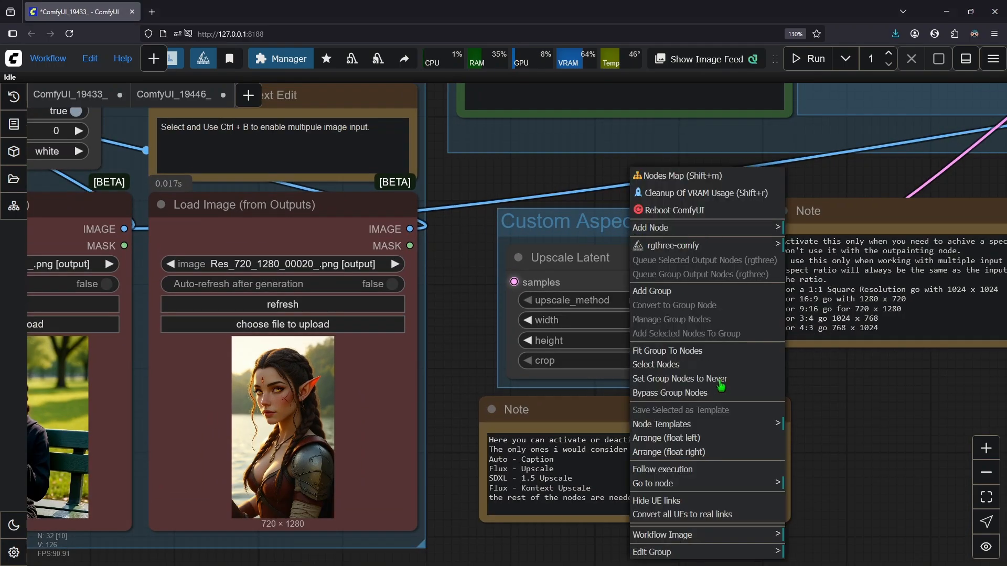
pyautogui.moveTo(670, 392)
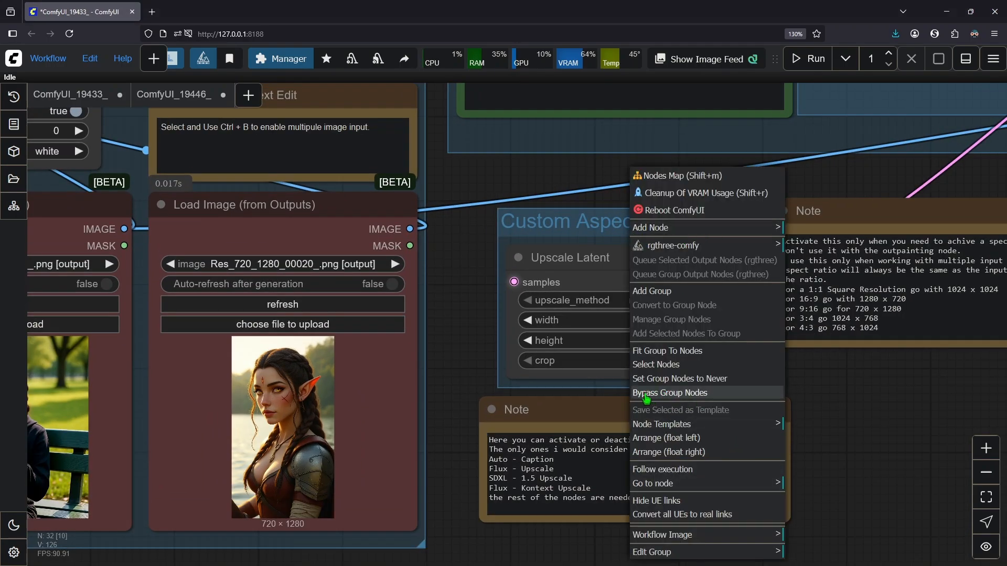
# - Bypass the Custom Aspect Ratio group and the elf portrait's Load Image node
pyautogui.click(670, 392)
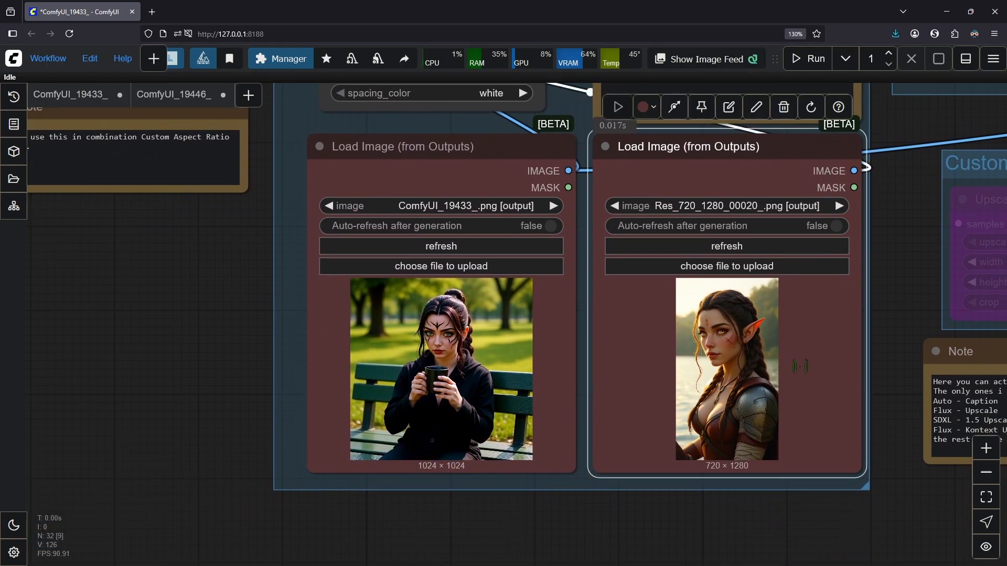
pyautogui.press('ctrl+b')
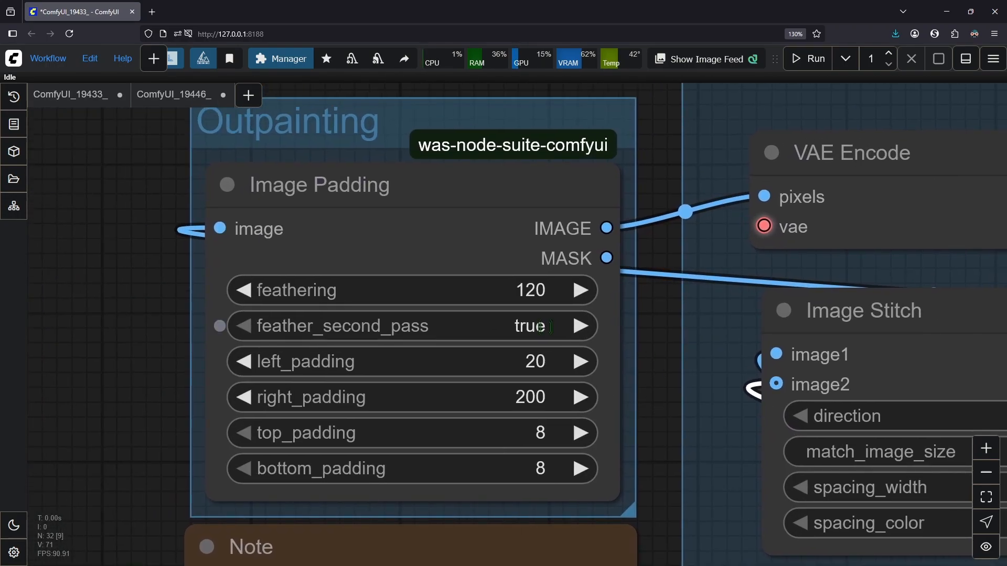
# - Set left_padding and right_padding to 100 in the Image Padding node
pyautogui.doubleClick(411, 326)
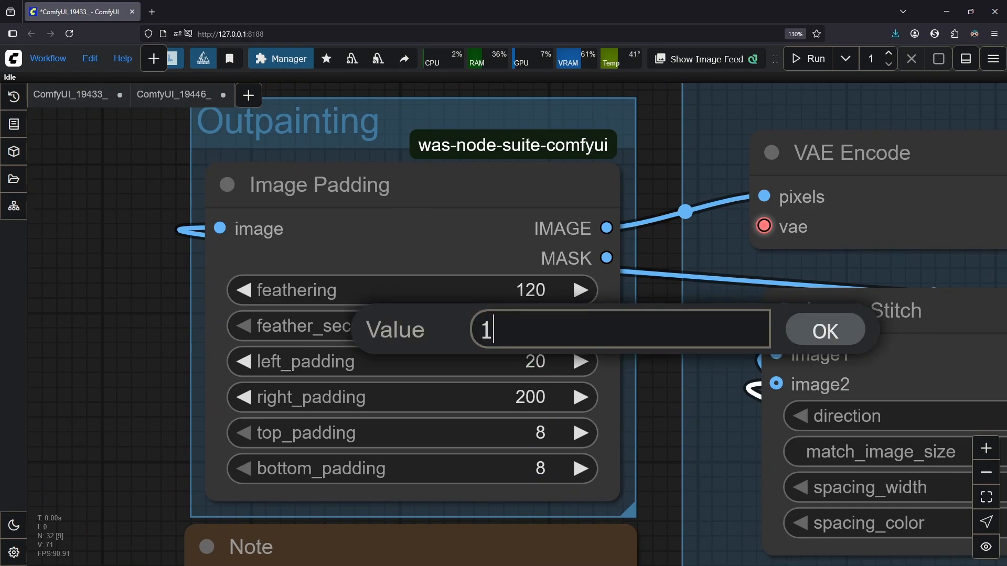
pyautogui.click(825, 331)
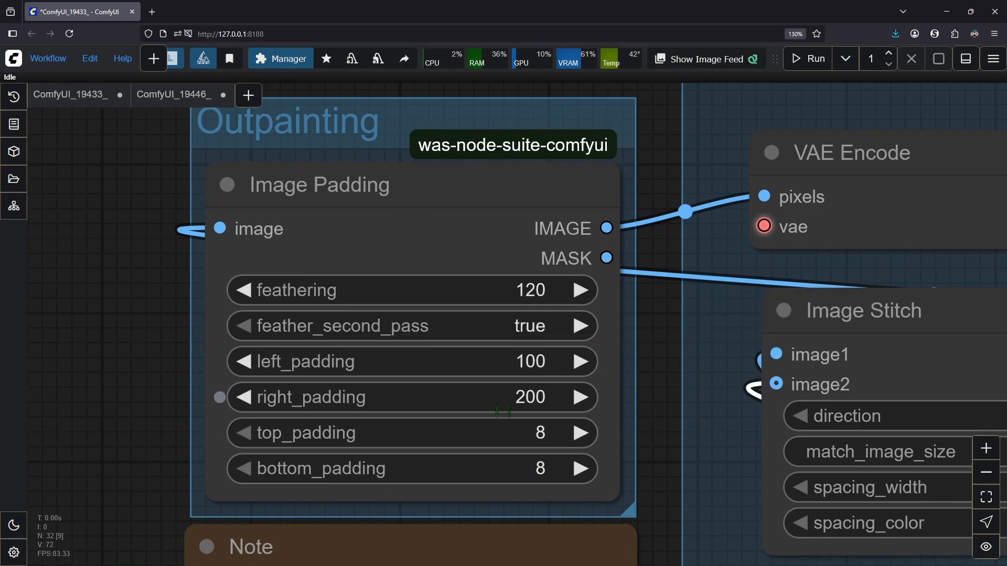
pyautogui.doubleClick(411, 360)
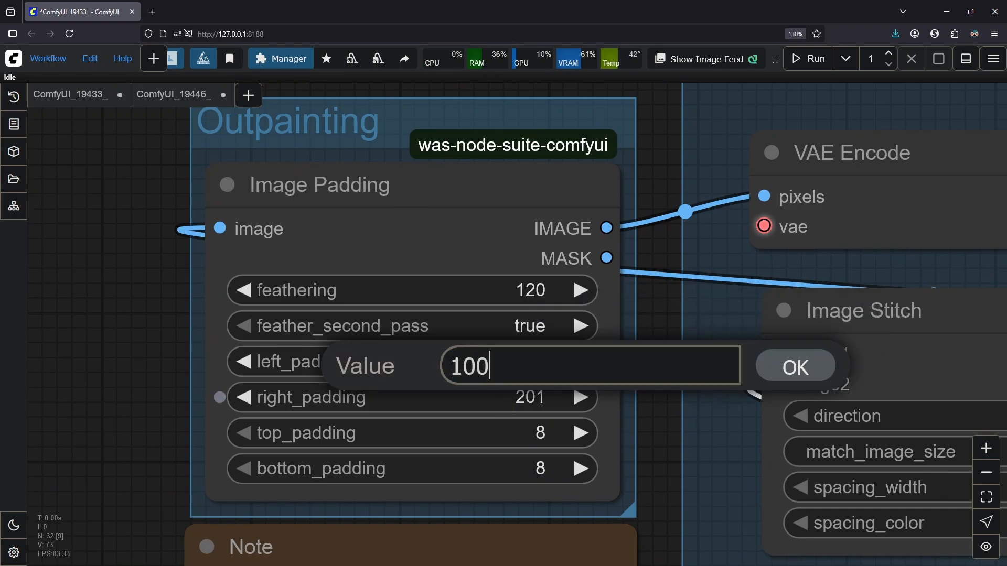
pyautogui.click(795, 367)
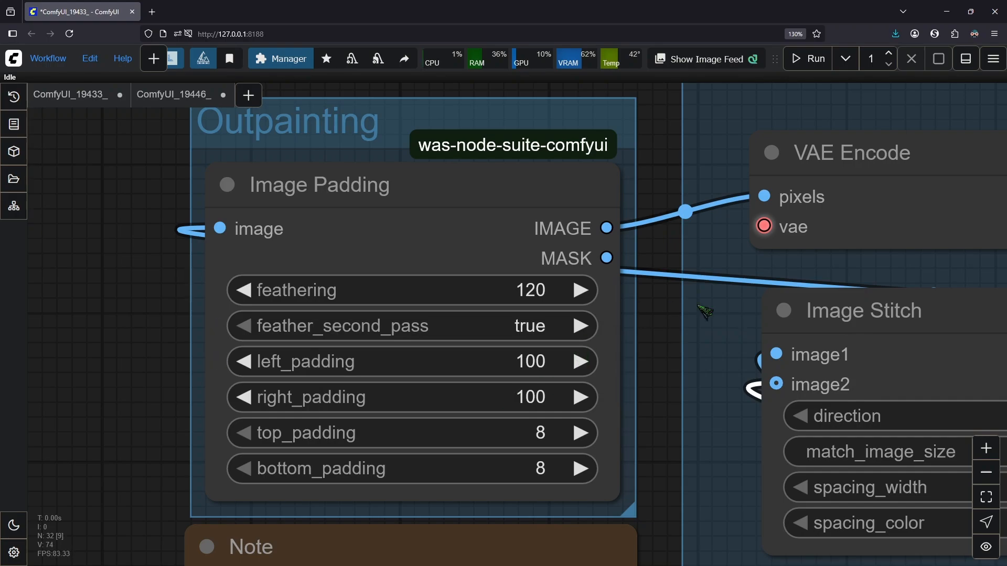
pyautogui.scroll(-3)
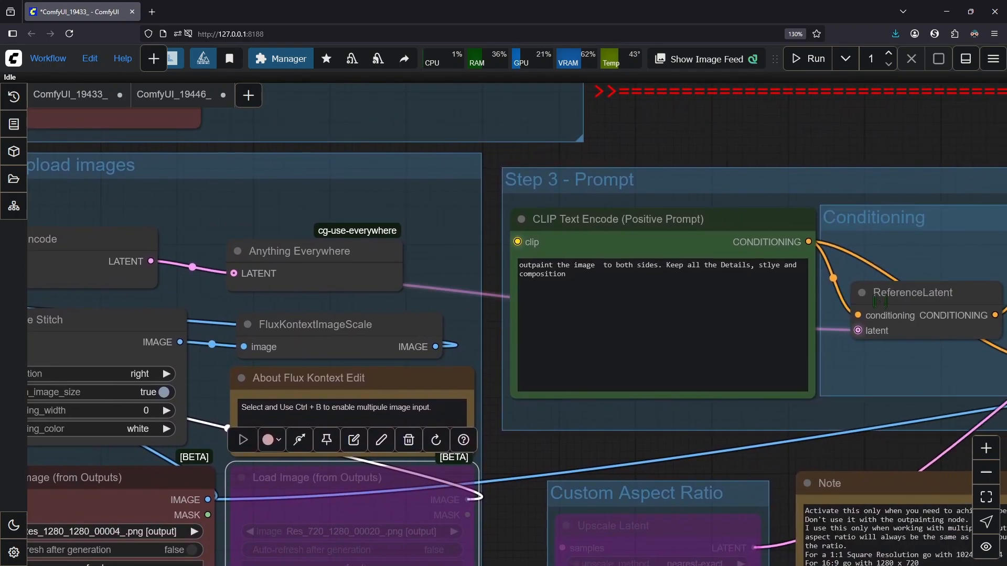
# - Queue the workflow to generate the image outpainted on both sides
pyautogui.scroll(3)
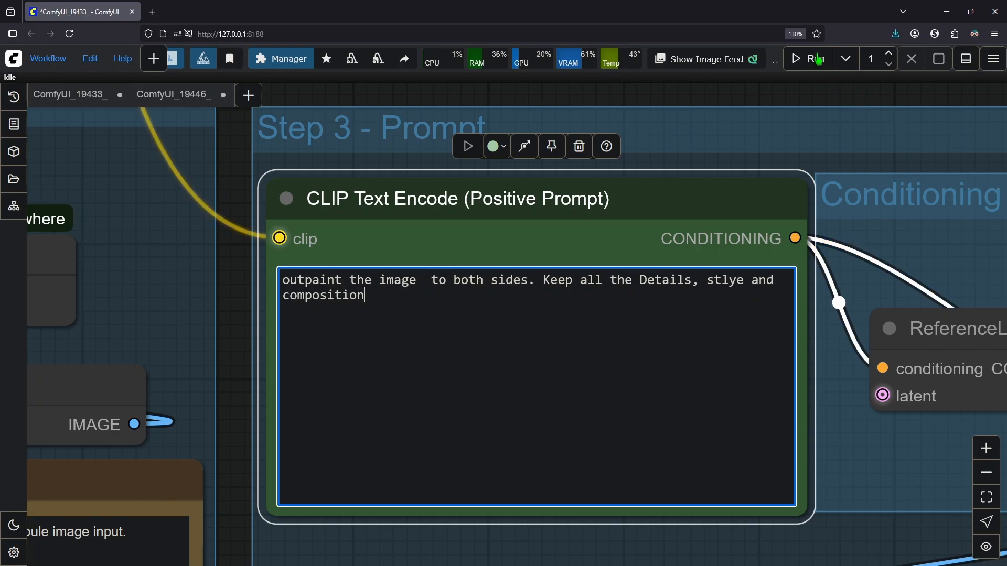
pyautogui.click(807, 58)
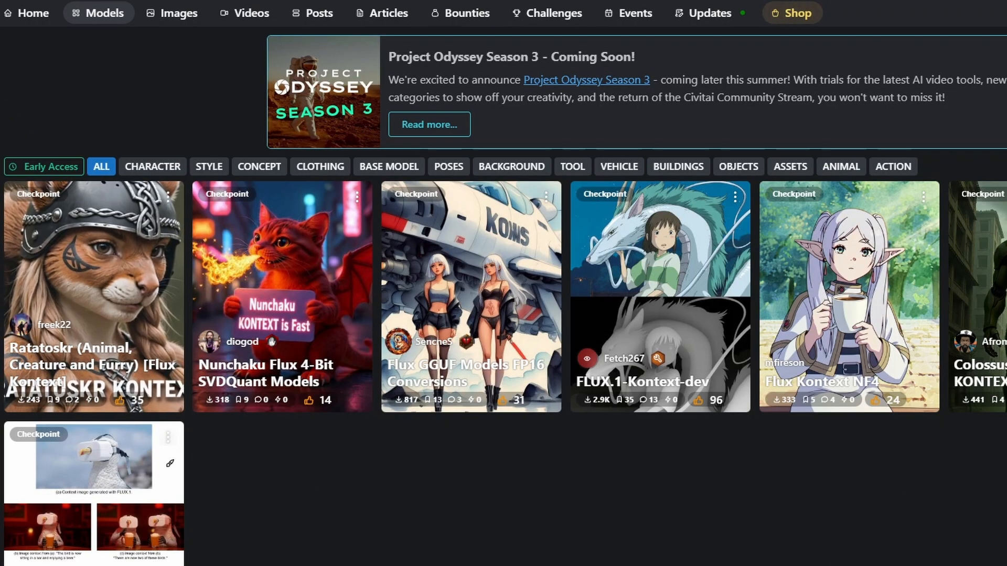
pyautogui.moveTo(109, 109)
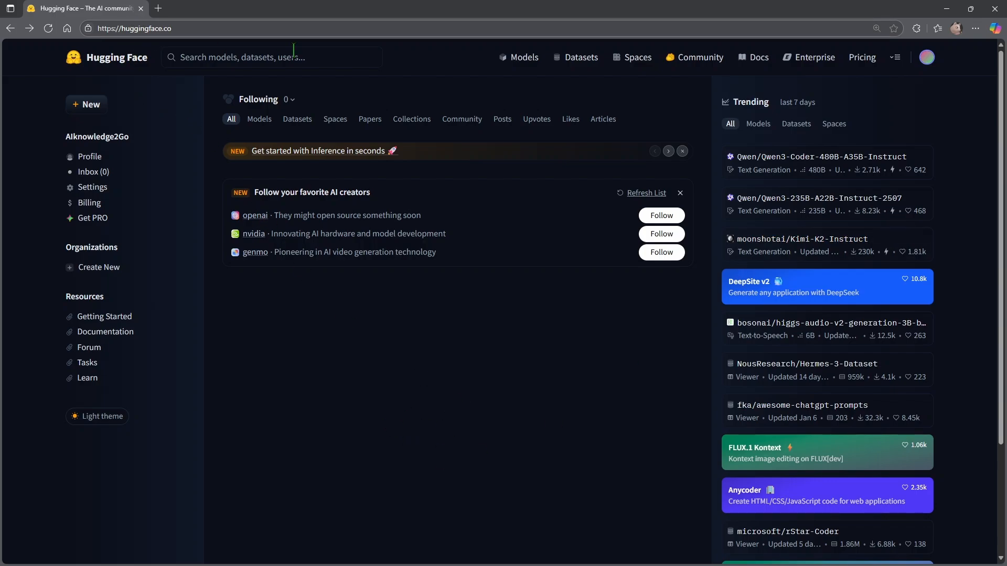
# - Search Hugging Face for 'Kontext' and browse the model results
pyautogui.click(269, 57)
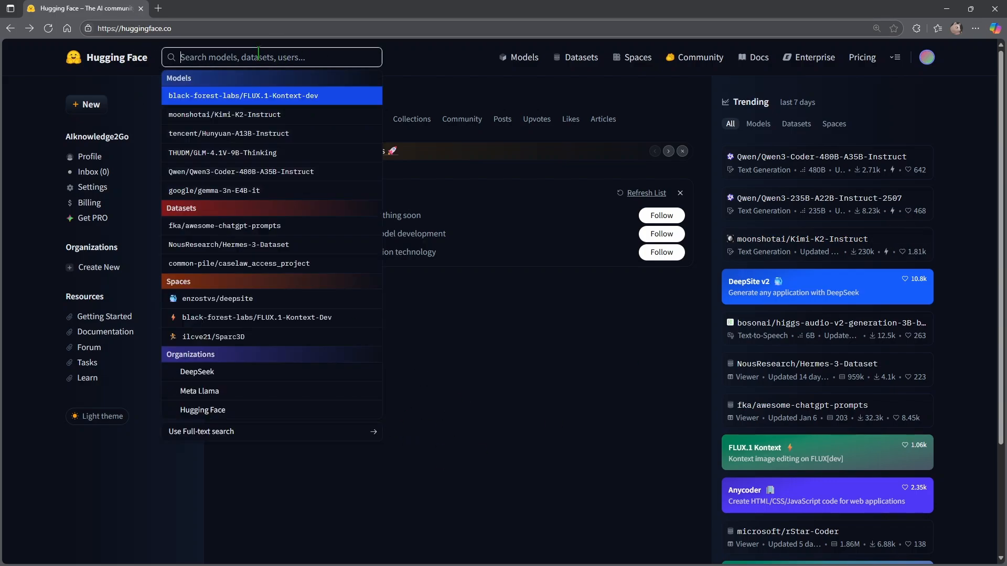
pyautogui.write('Kontext')
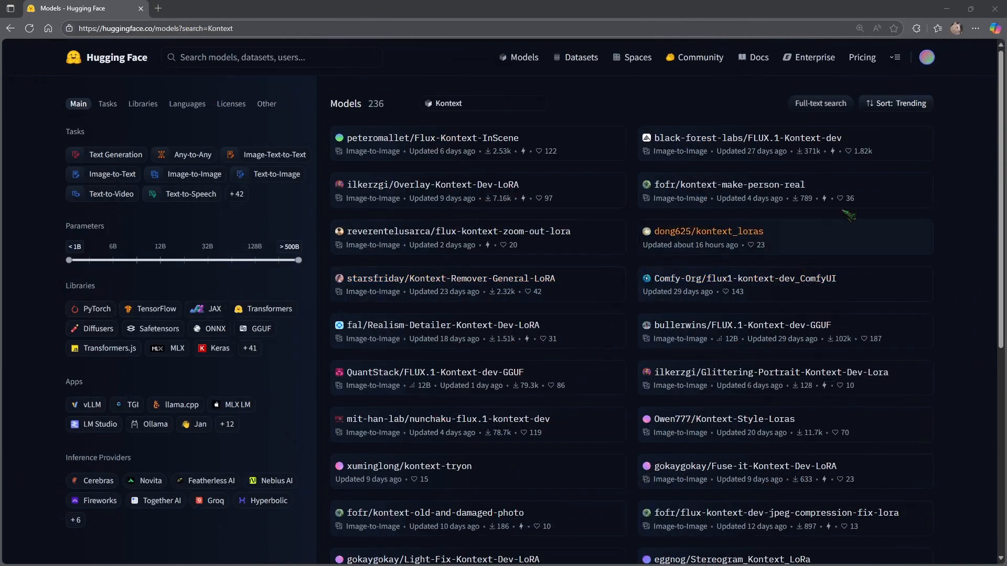
pyautogui.scroll(-3)
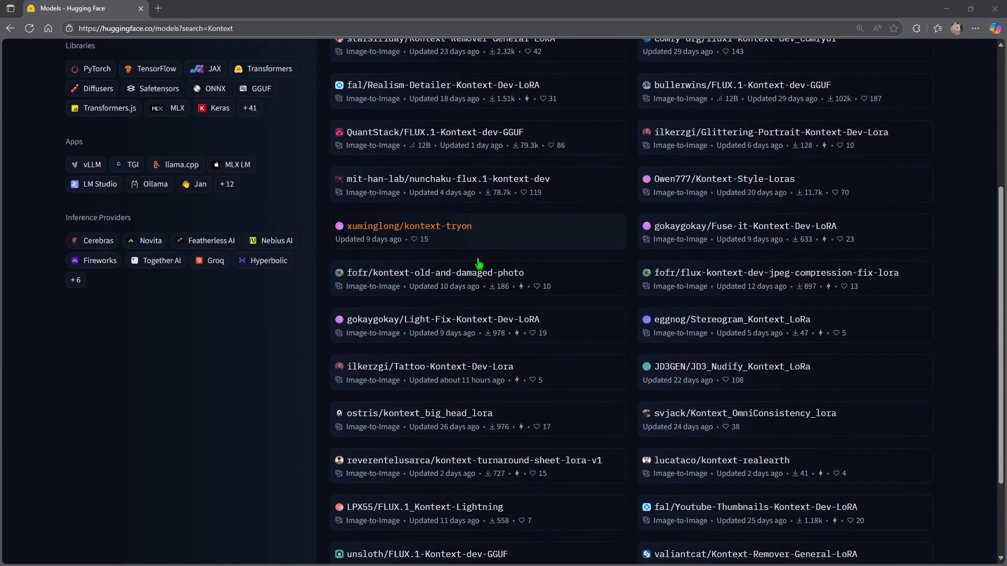
pyautogui.scroll(-3)
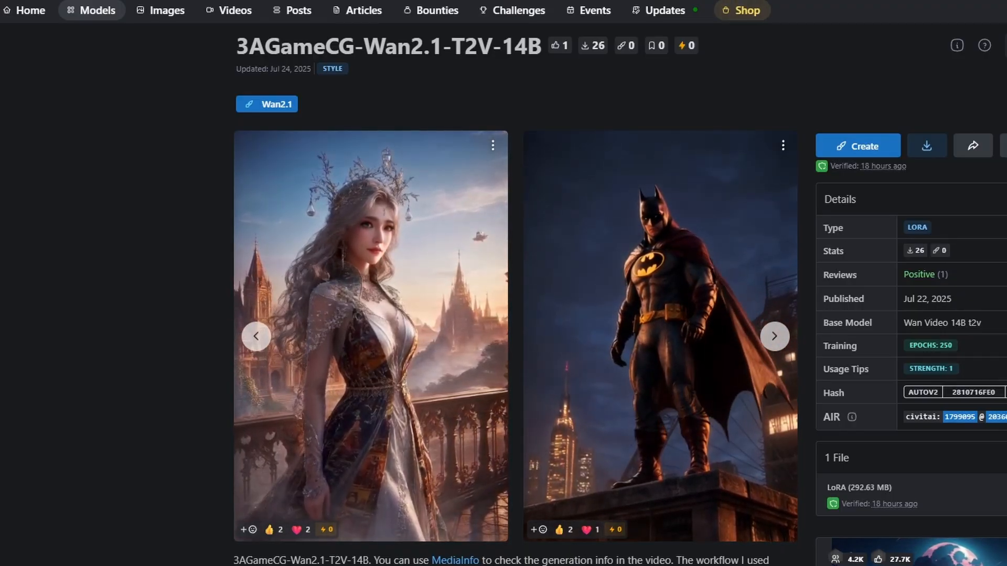
# - Browse Civitai's Kontext LoRA cards and open Low Poly Kontext Dev LoRA
pyautogui.click(98, 11)
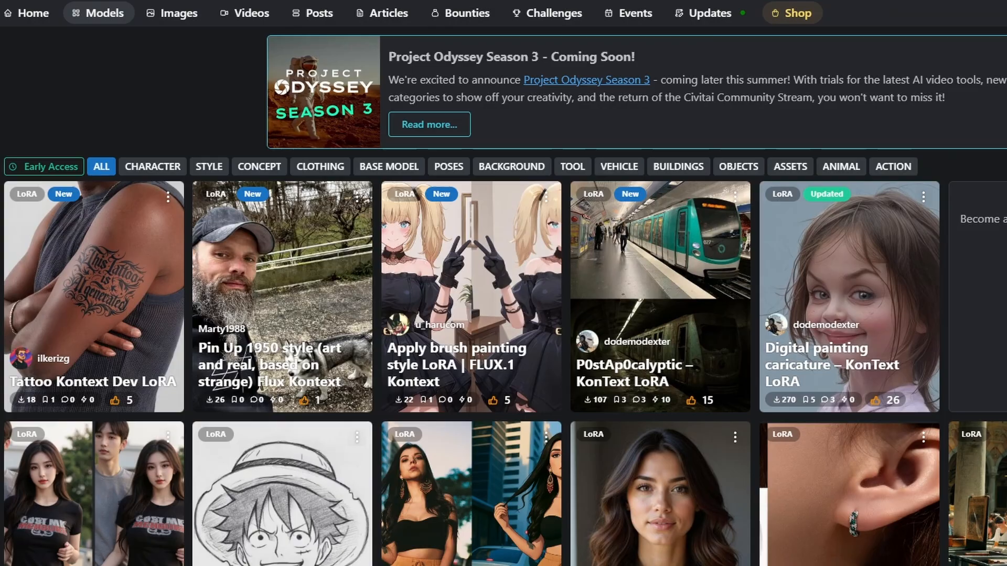
pyautogui.scroll(-3)
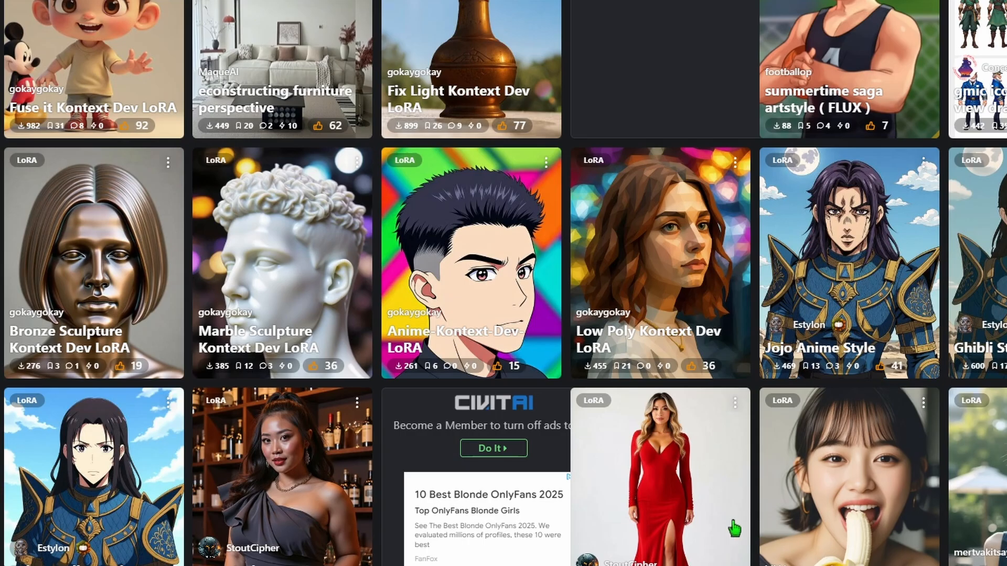
pyautogui.moveTo(648, 307)
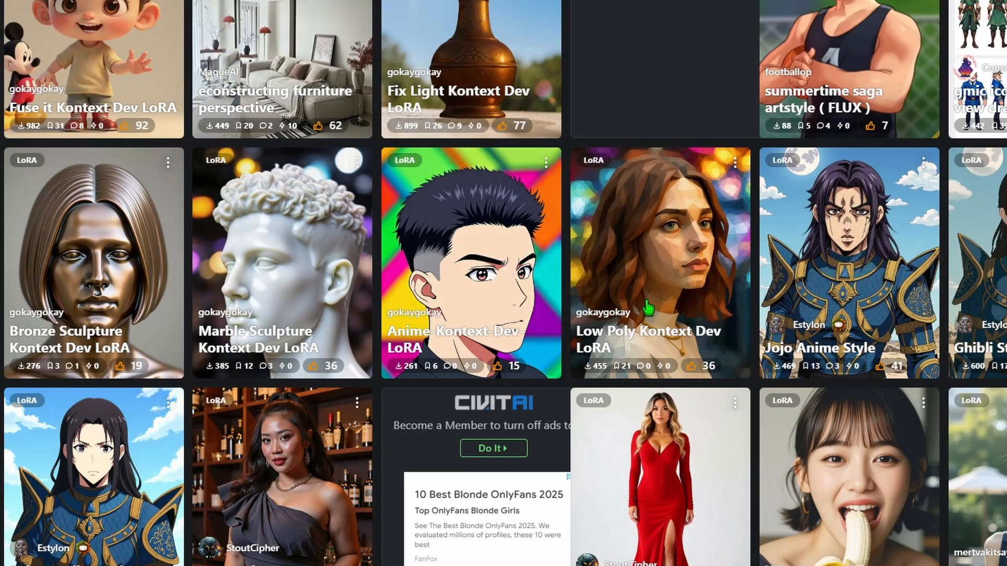
pyautogui.click(659, 244)
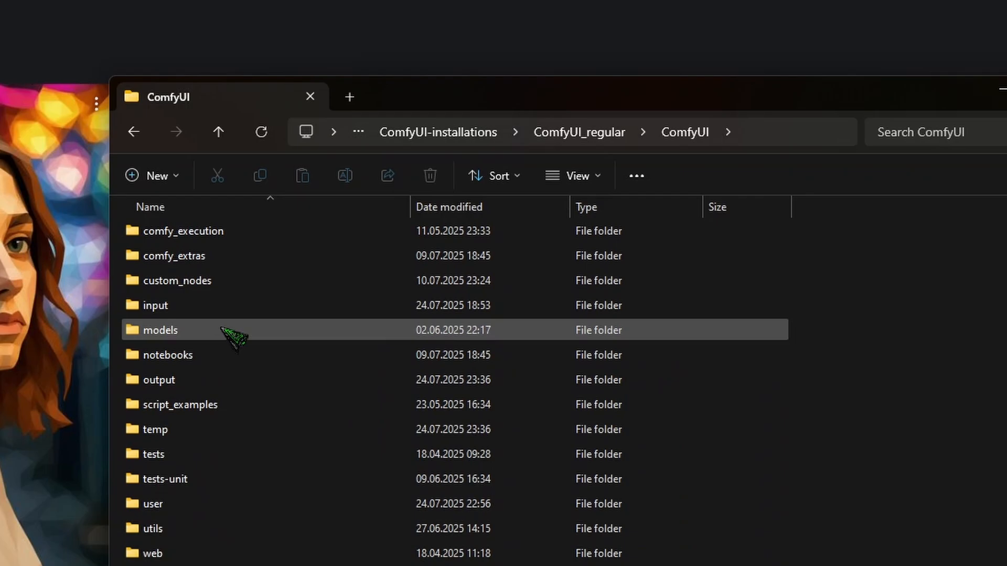
# - Navigate into the ComfyUI models/loras folder
pyautogui.doubleClick(160, 330)
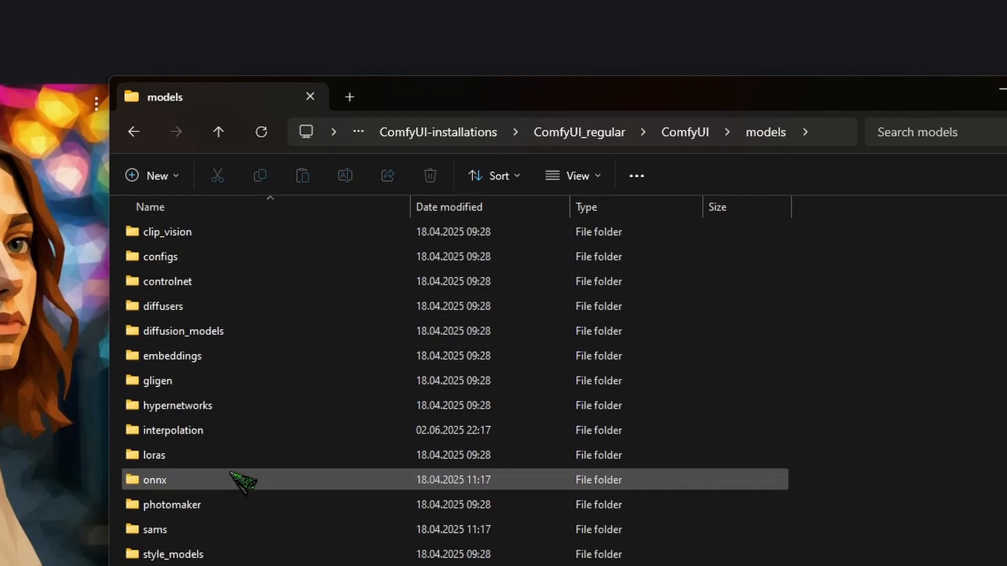
pyautogui.doubleClick(154, 454)
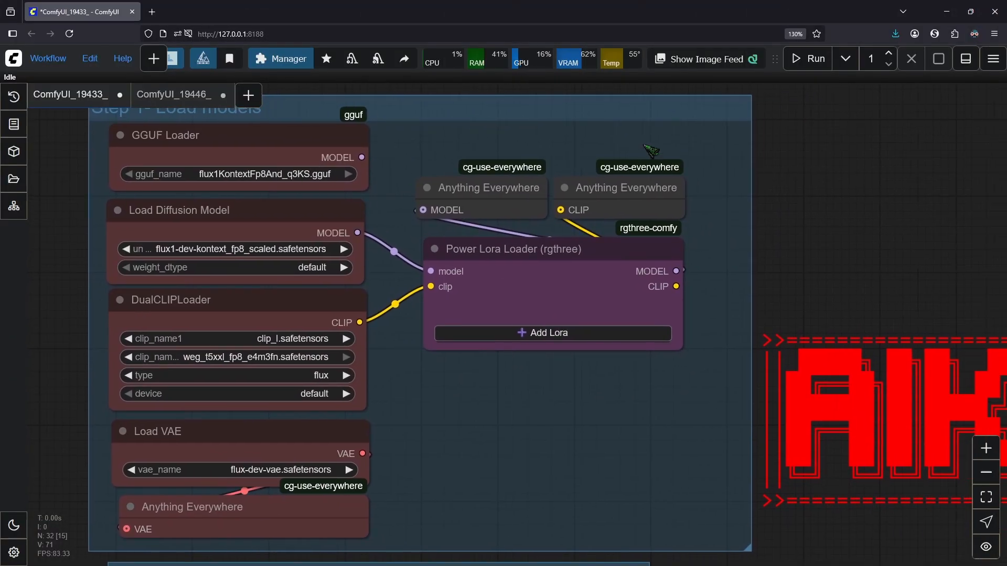
pyautogui.moveTo(380, 120)
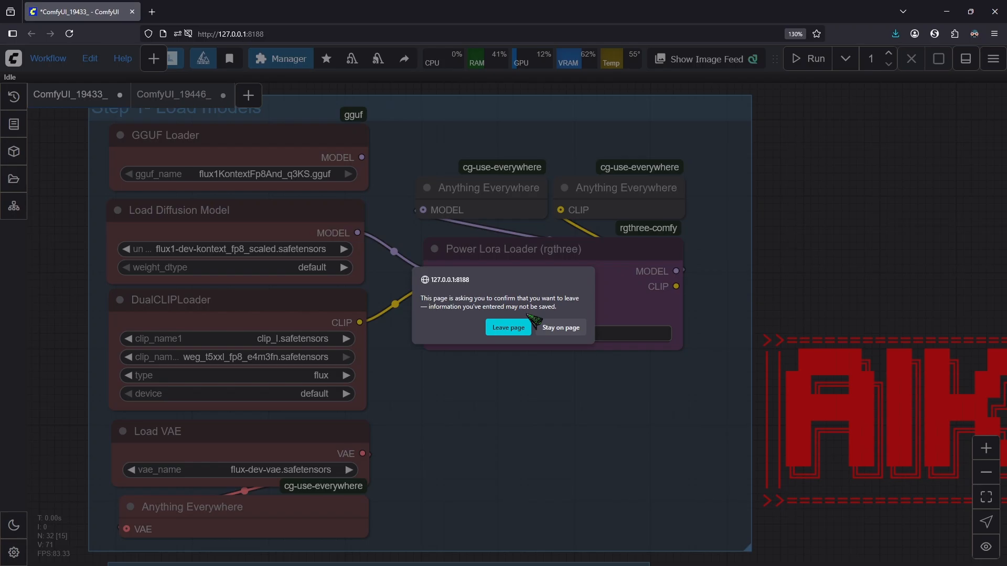
# - Reload ComfyUI, add the downloaded LoRA in Power Lora Loader, and copy its trigger words from Civitai
pyautogui.click(508, 327)
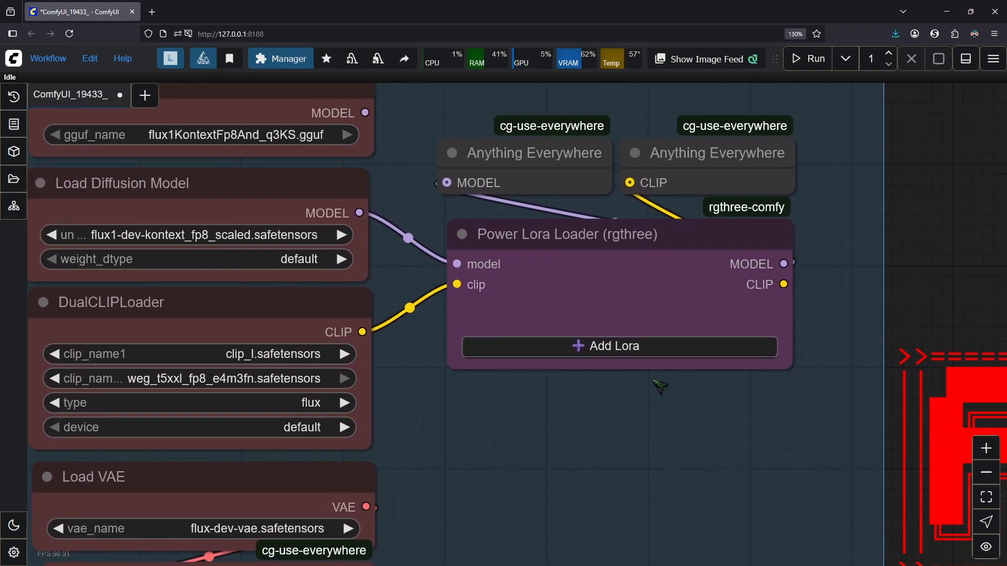
pyautogui.moveTo(659, 386)
pyautogui.write('zK')
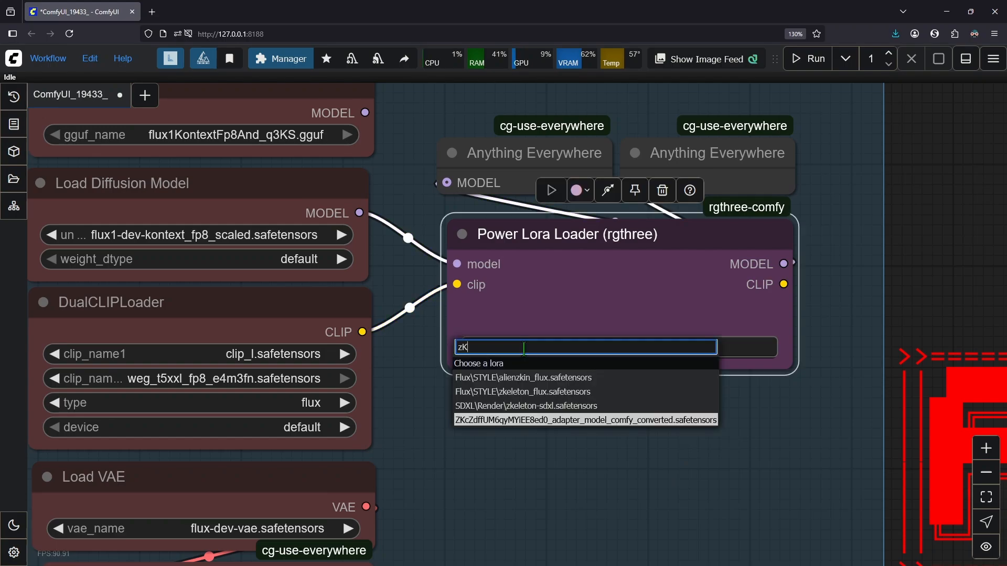
pyautogui.write('cZ')
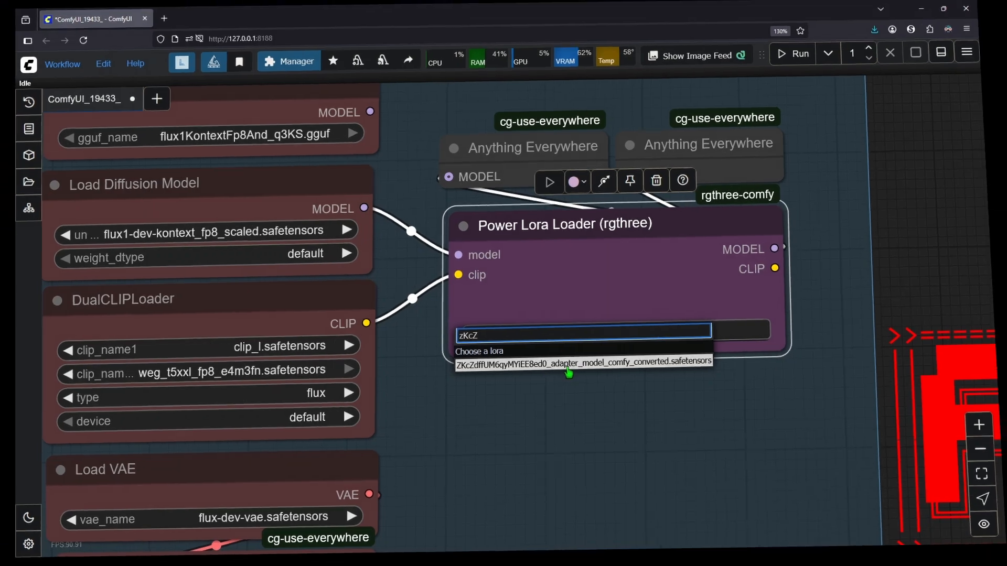
pyautogui.click(581, 361)
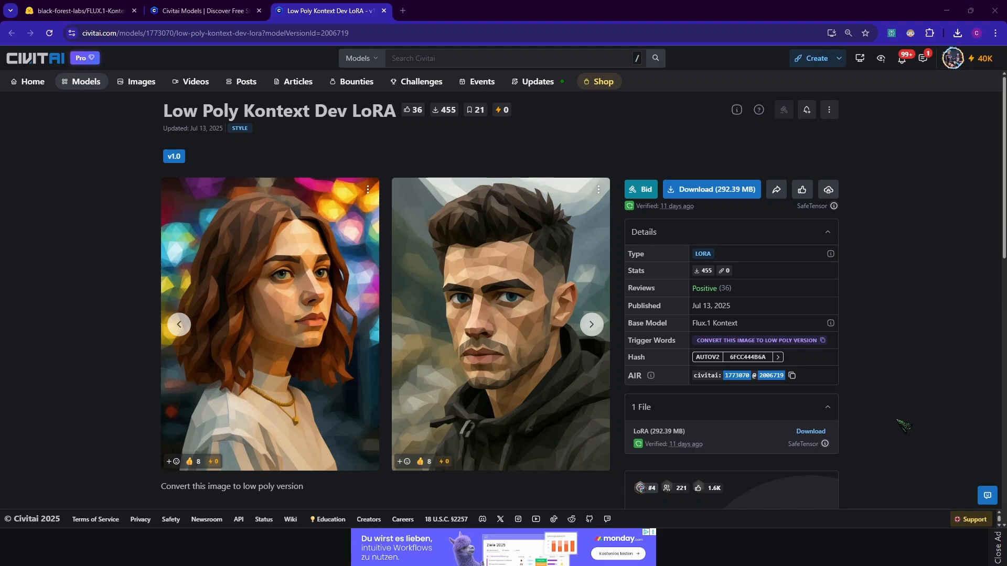
pyautogui.moveTo(729, 347)
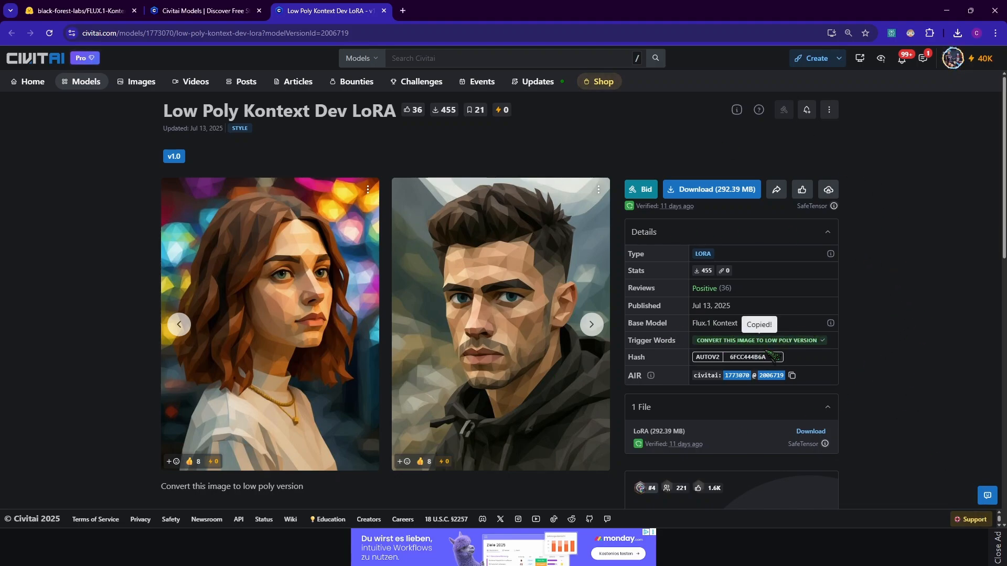
pyautogui.click(77, 11)
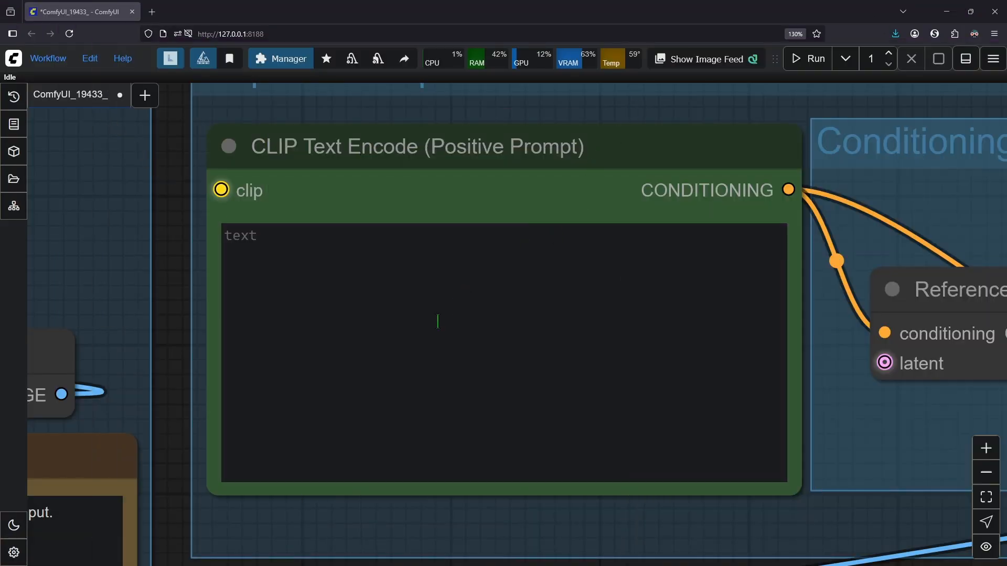